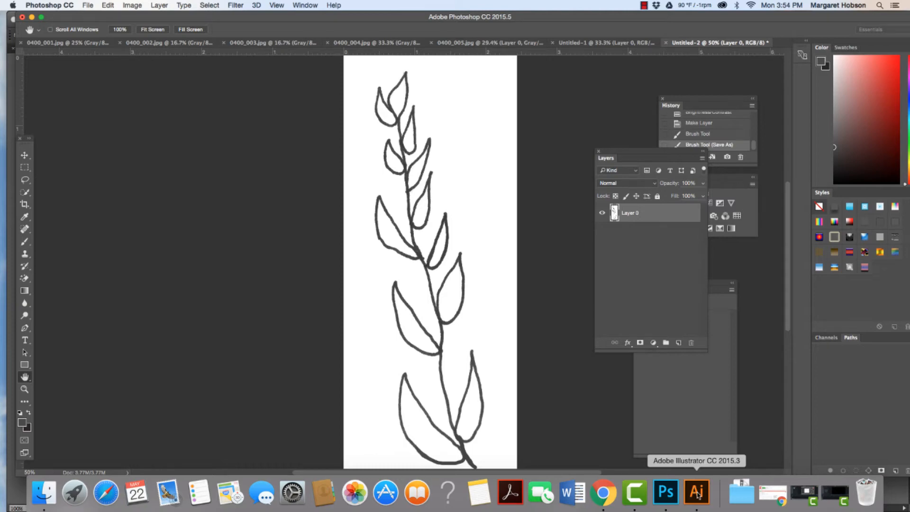
Step: Switch from Photoshop to Illustrator and head to the File menu
left_click(696, 493)
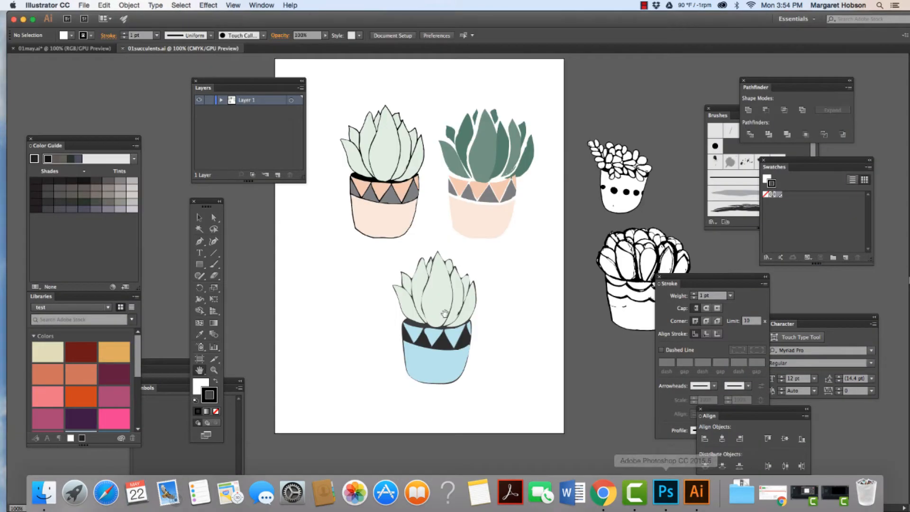
left_click(84, 5)
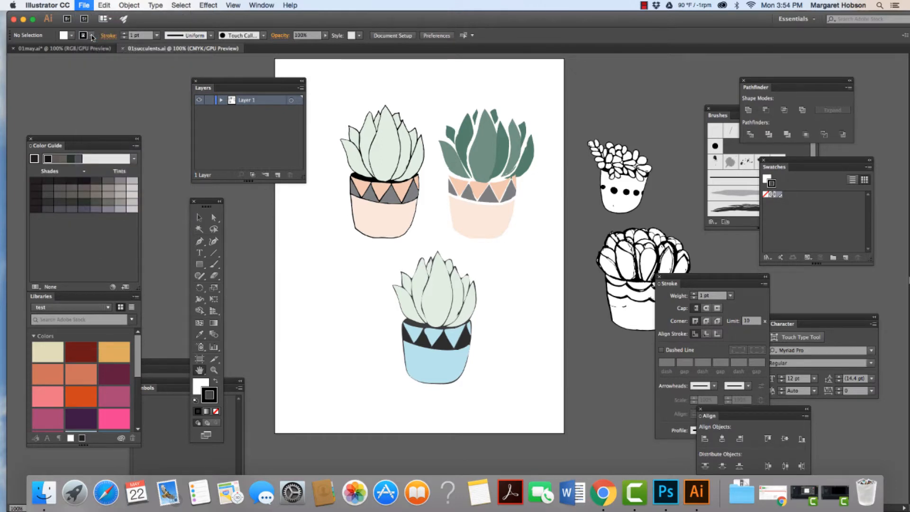
Step: Open leaves.jpg from the Desktop as a new Illustrator document
left_click(84, 5)
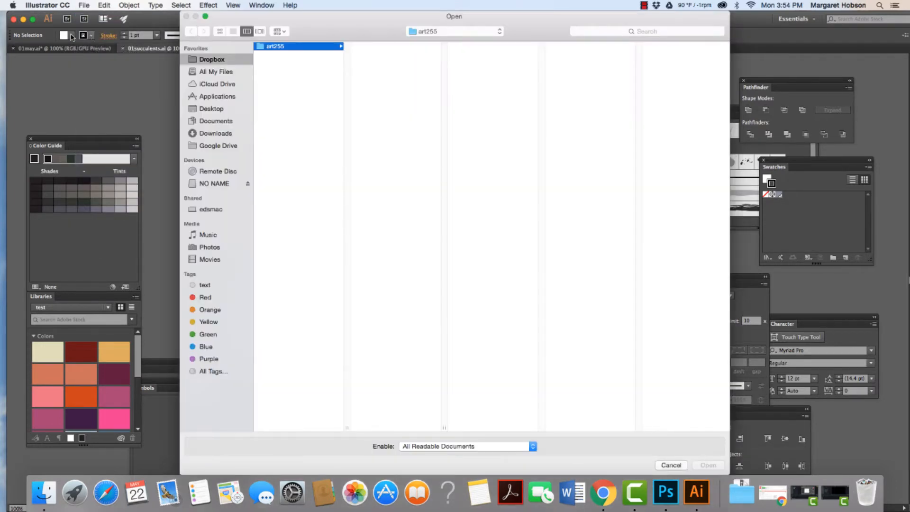
left_click(299, 46)
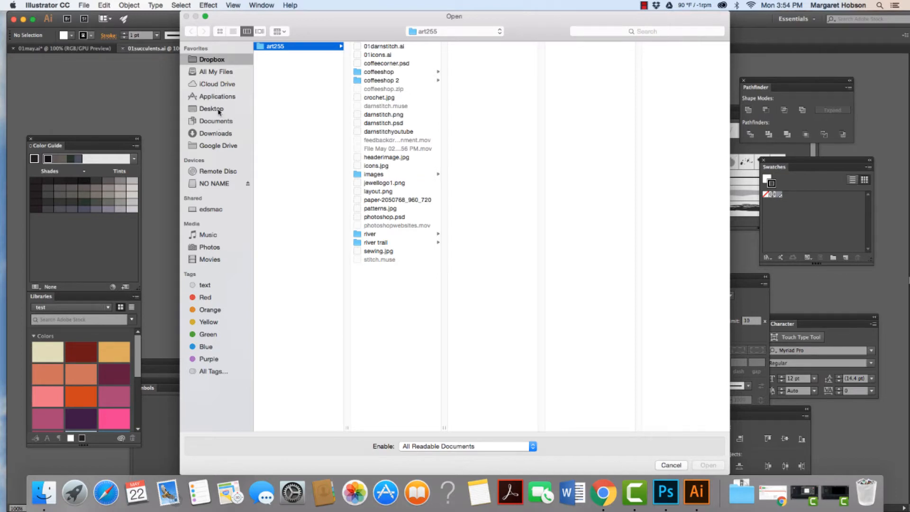
left_click(210, 108)
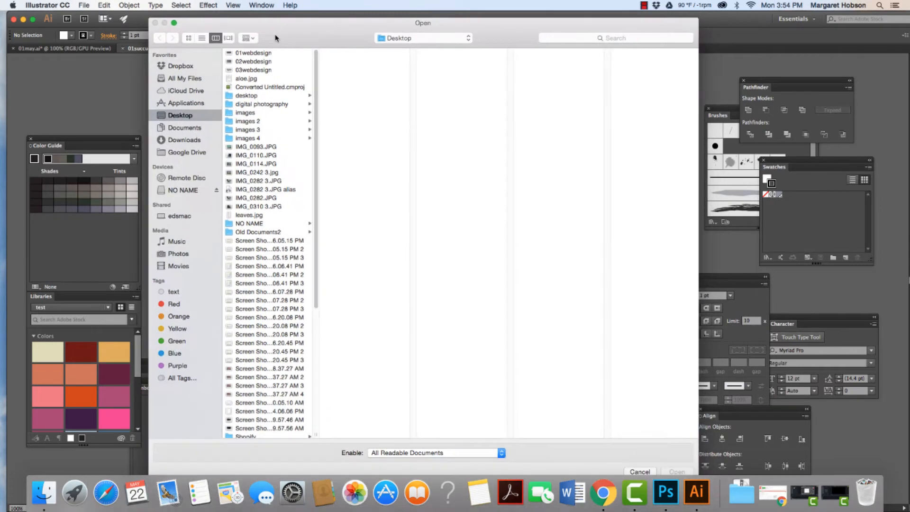
left_click(248, 215)
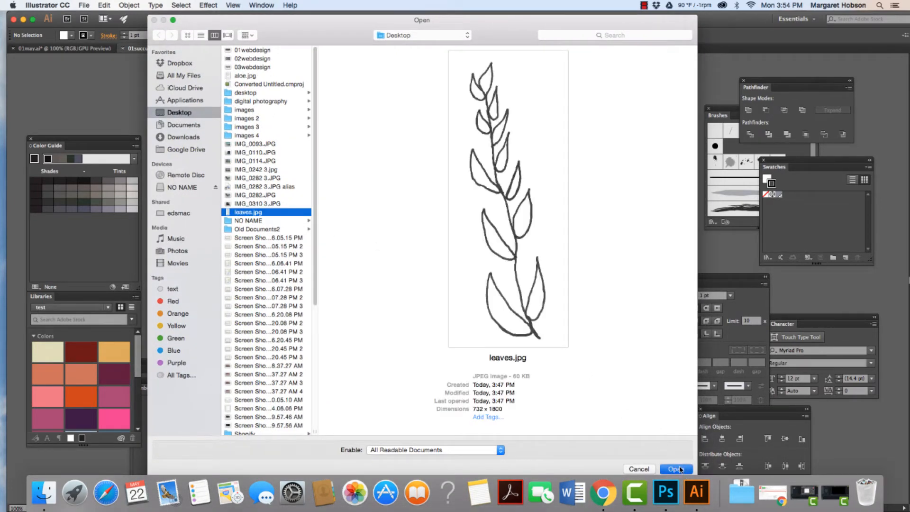
left_click(676, 468)
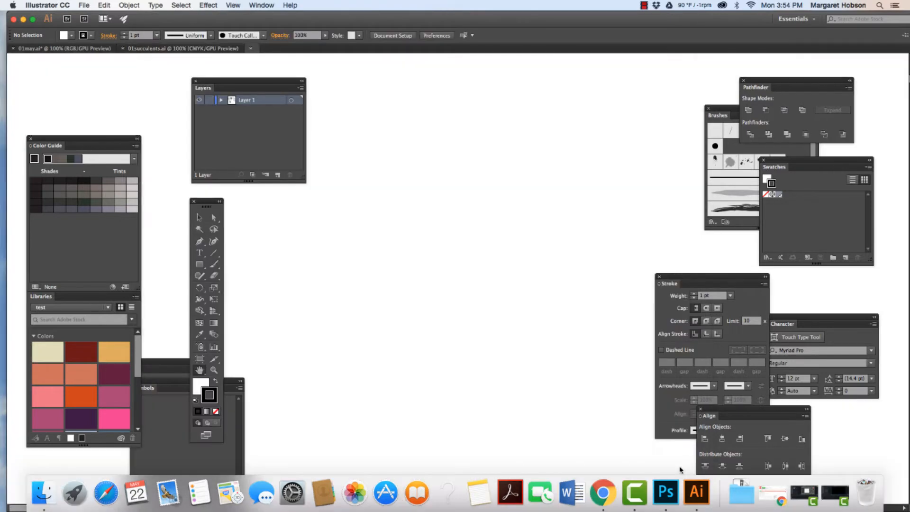
Step: Select the placed leaf image, run Image Trace and expand it into editable vector paths
left_click(301, 48)
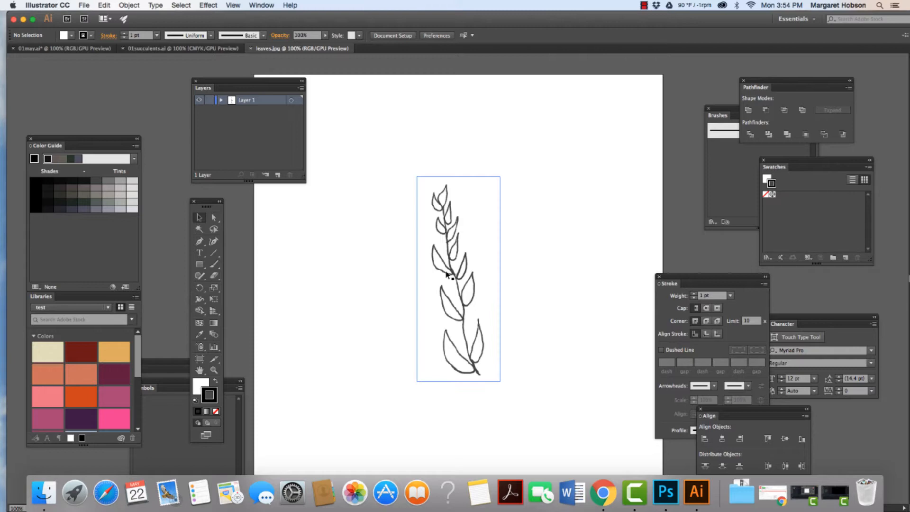
left_click(448, 275)
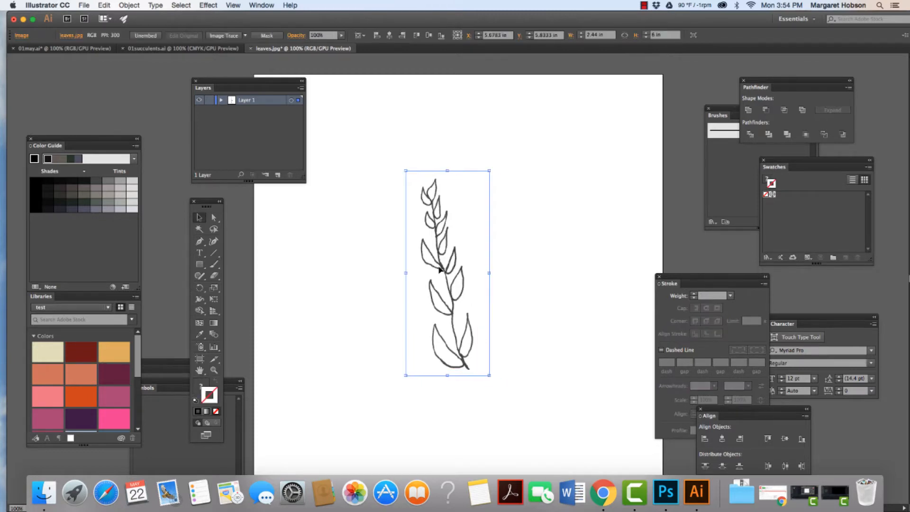
left_click_drag(438, 270, 421, 266)
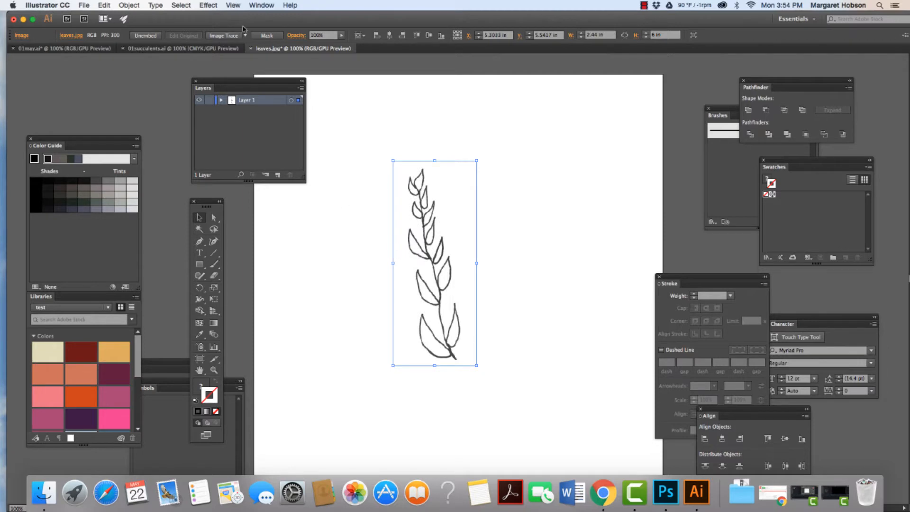
left_click(244, 35)
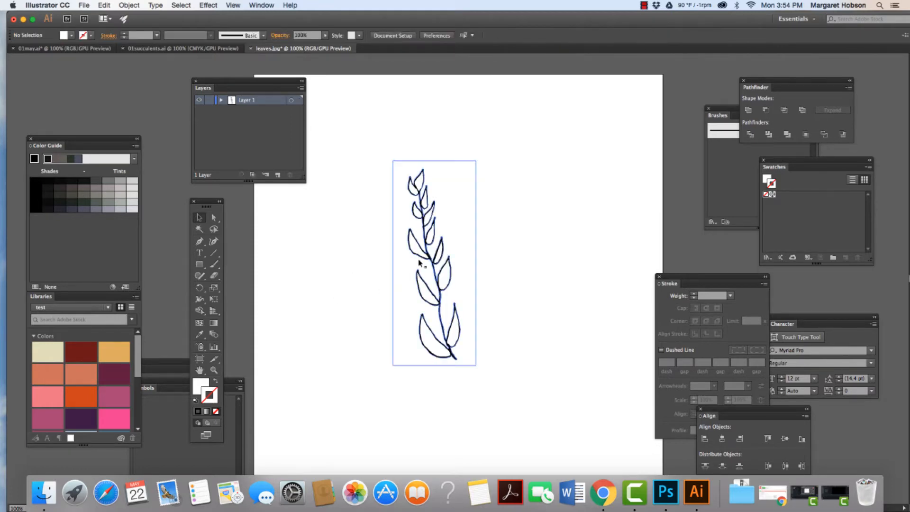
left_click(421, 264)
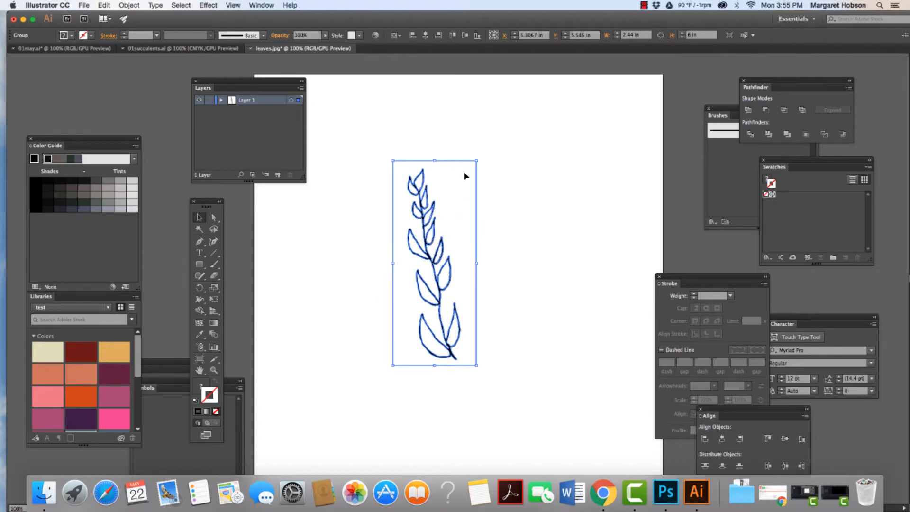
mouse_move(476, 160)
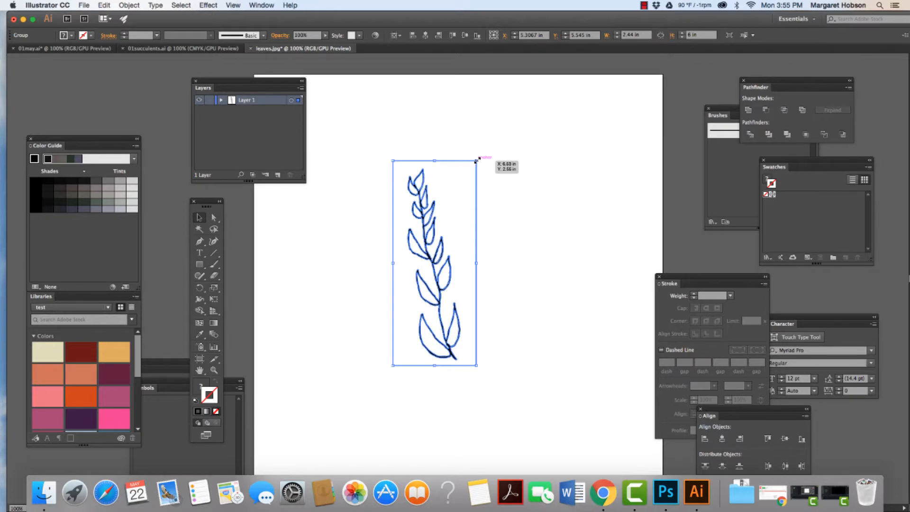
Step: Enlarge the traced leaf sprig and move it lower toward the page centre
left_click_drag(477, 161, 519, 107)
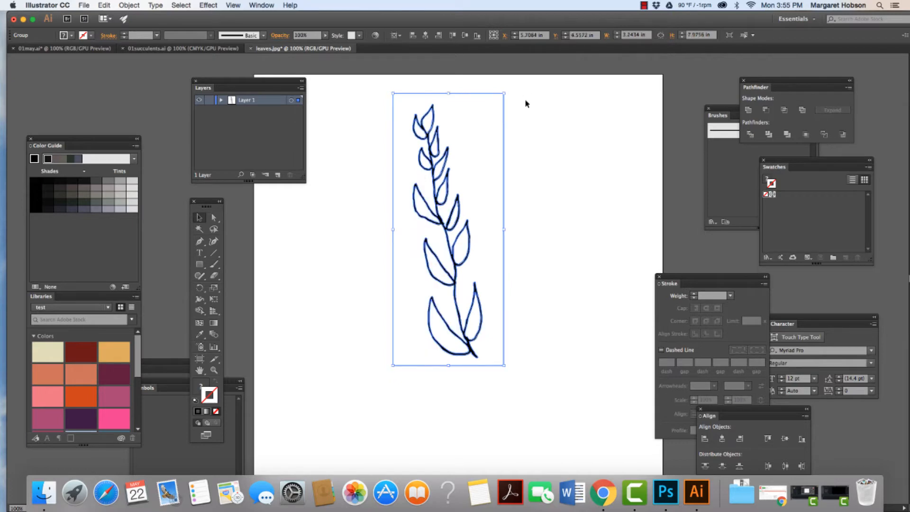
left_click_drag(449, 227, 433, 274)
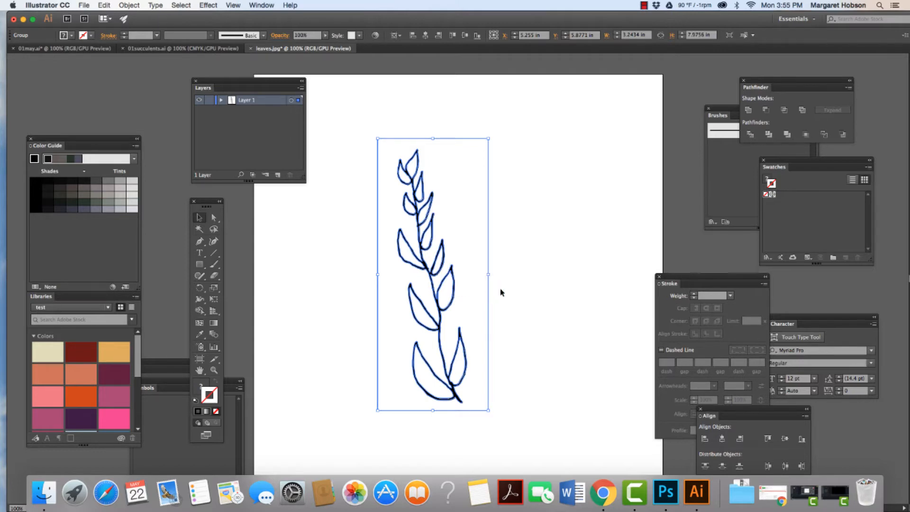
mouse_move(364, 298)
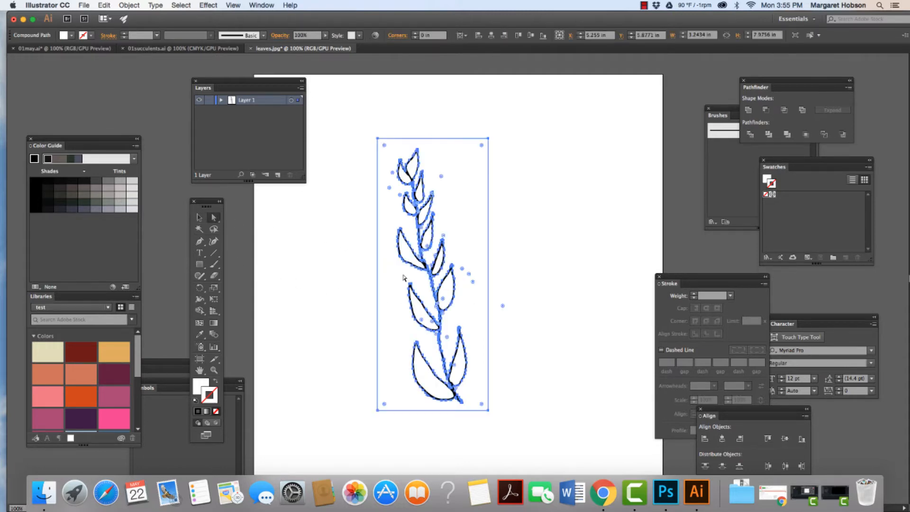
Step: Draw a tall rectangle covering the leaf sprig with the Rectangle tool
left_click(294, 267)
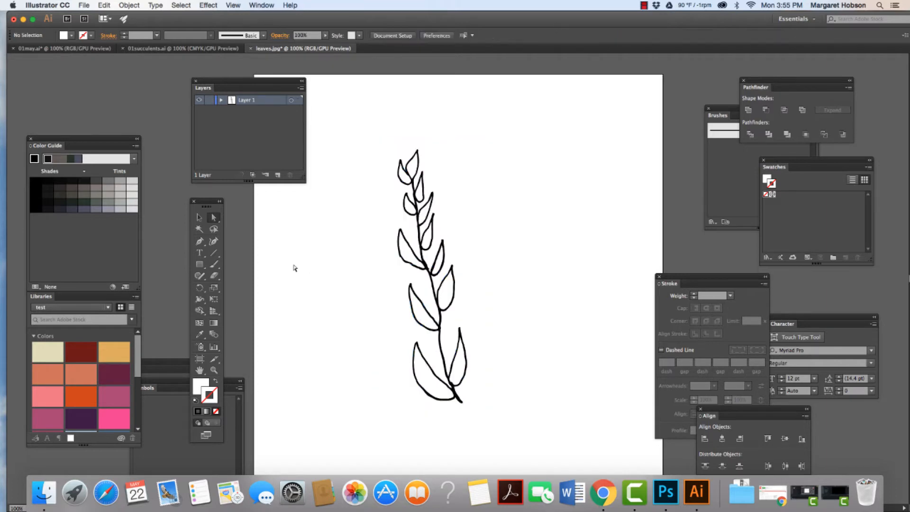
left_click(199, 263)
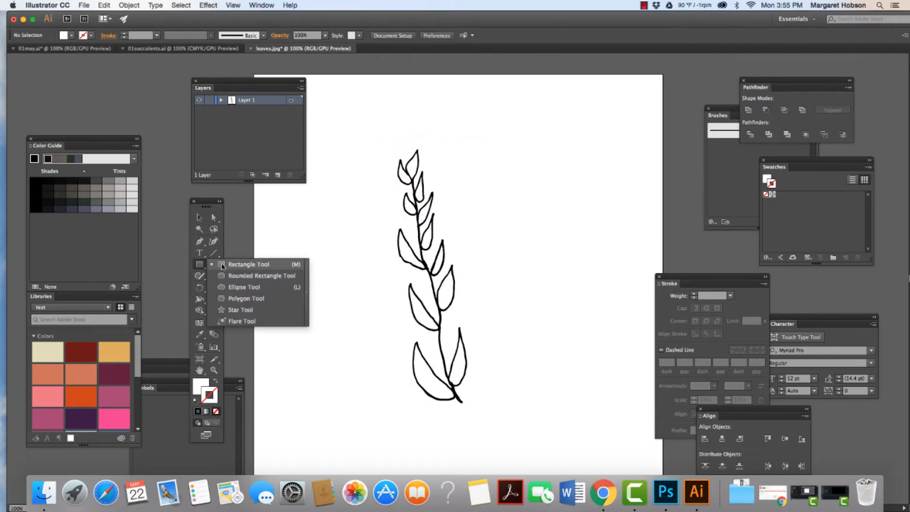
left_click_drag(348, 129, 406, 211)
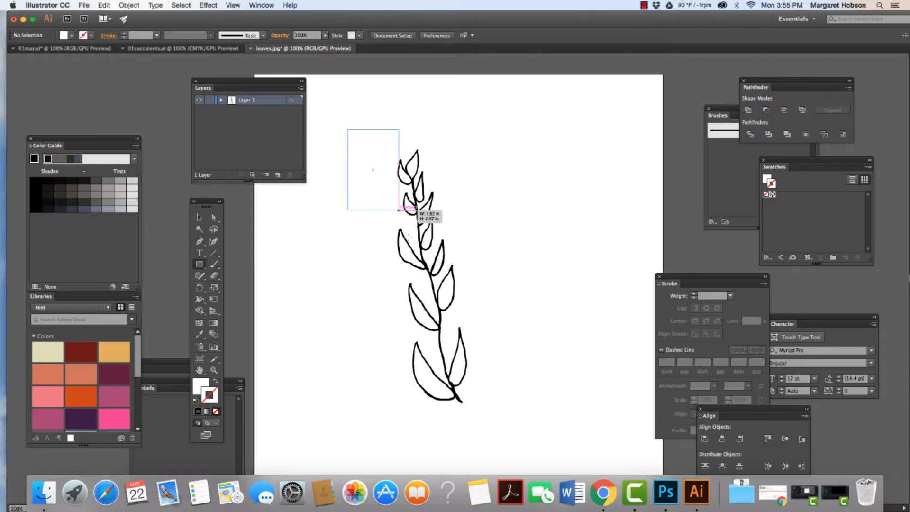
left_click_drag(348, 129, 521, 439)
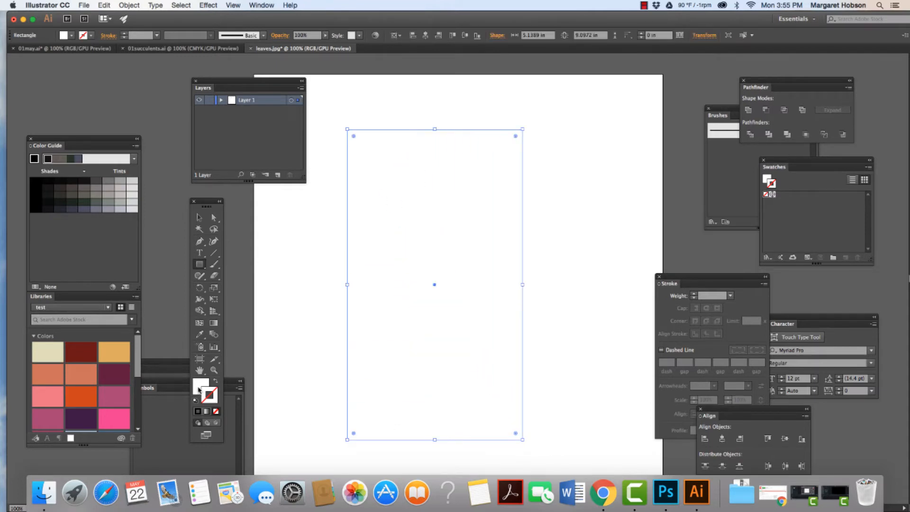
Step: Fill the rectangle pink and arrange it behind the sprig so the white leaves show
left_click(80, 397)
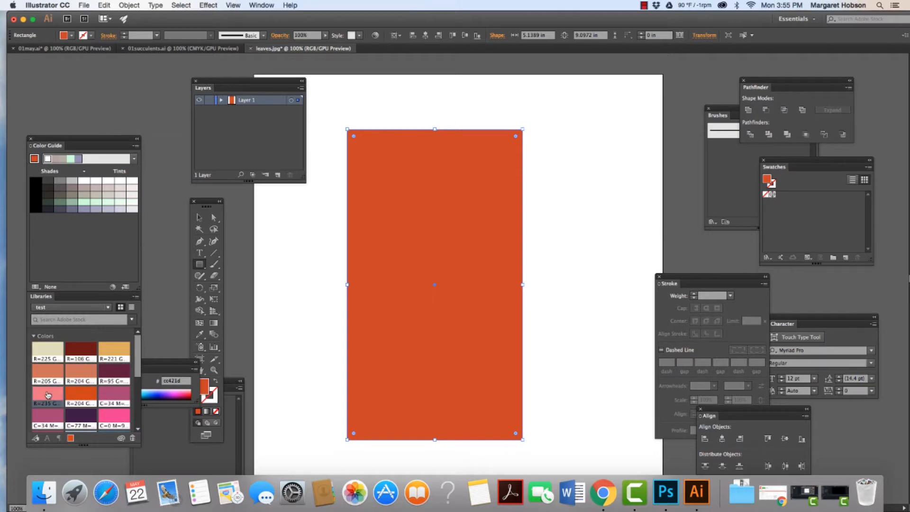
left_click(129, 5)
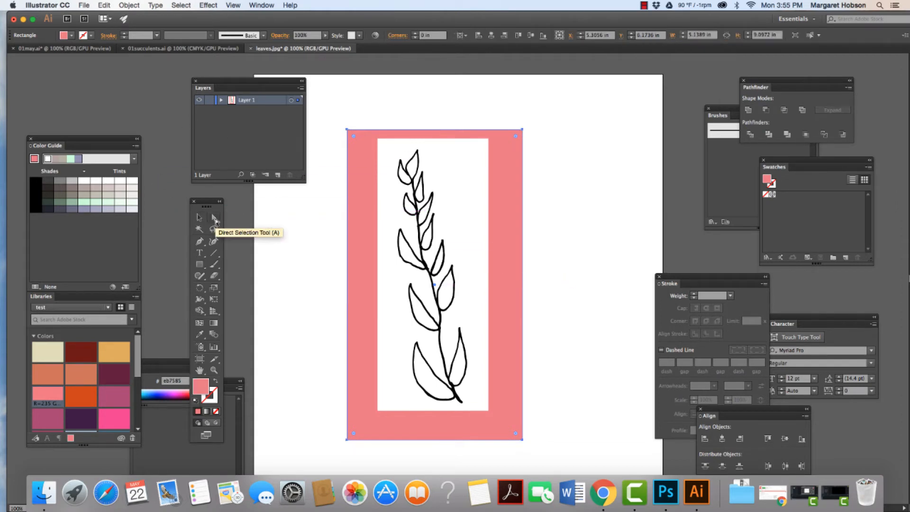
left_click(214, 218)
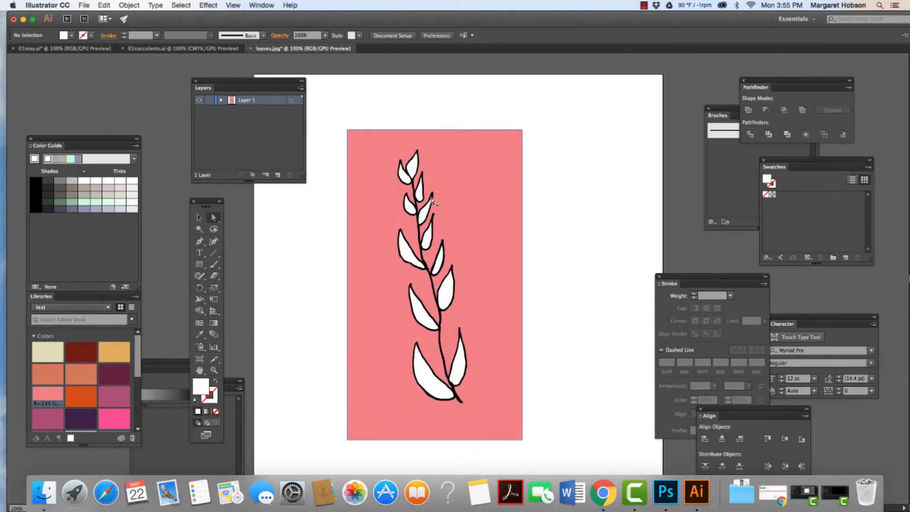
mouse_move(350, 267)
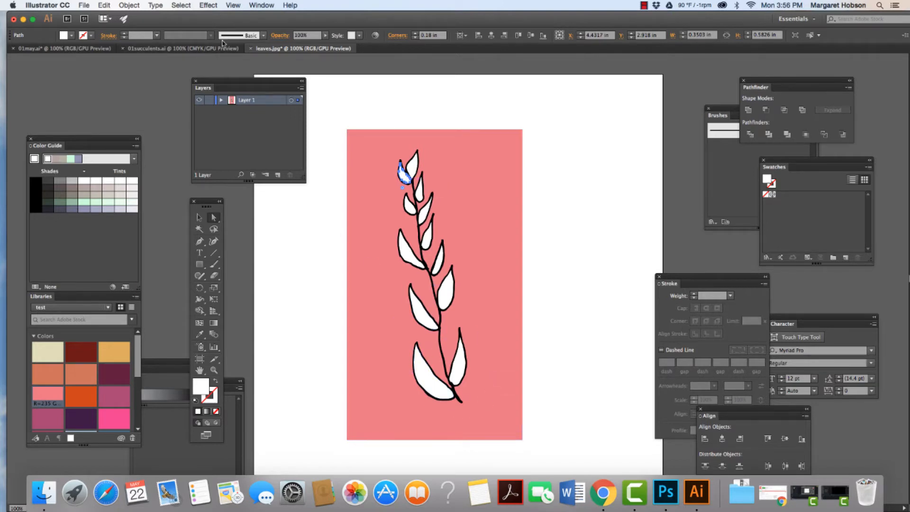
Step: Select every leaf matching one leaf's fill and stroke and set them to light grey
left_click(181, 5)
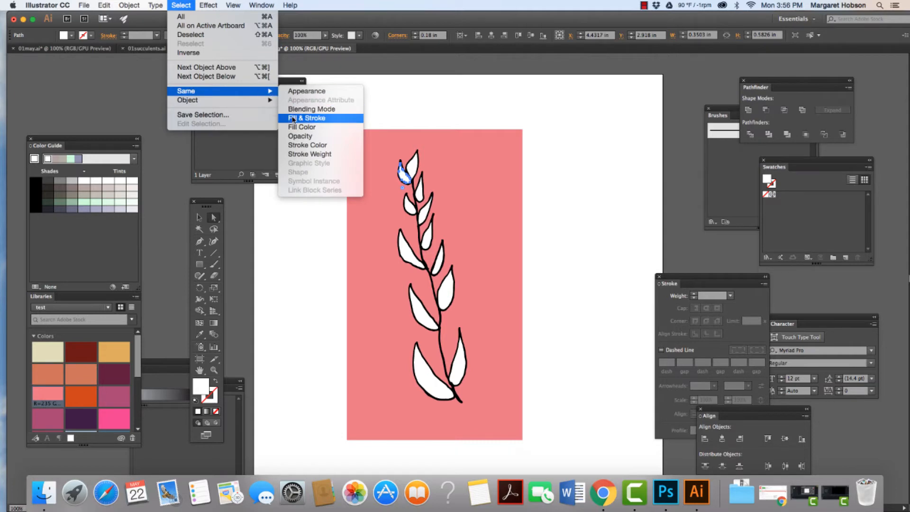
left_click(304, 117)
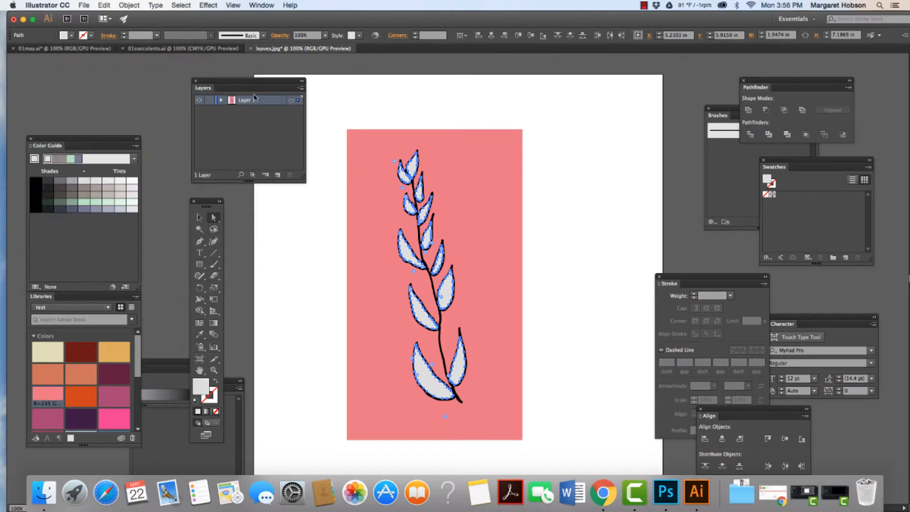
left_click(303, 235)
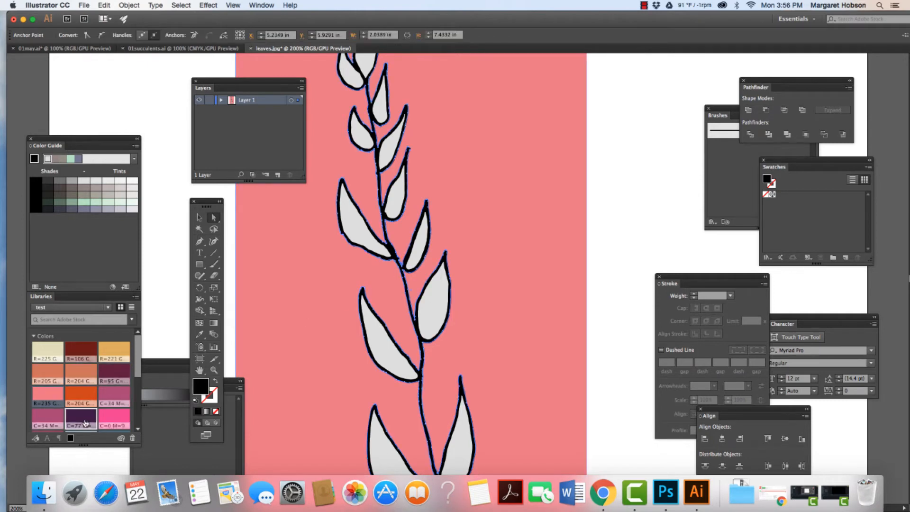
Step: Set the sprig outline stroke to near-black #20231e and remove the pink background rectangle
left_click(81, 421)
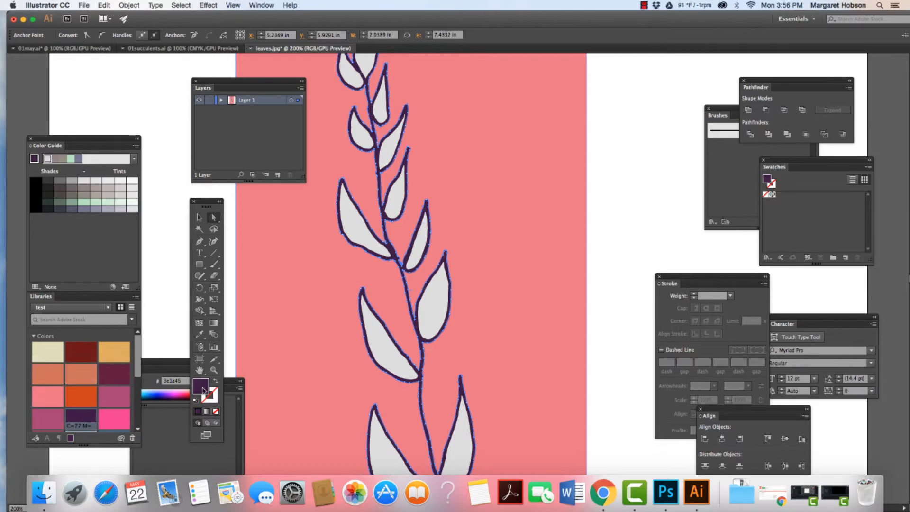
double_click(201, 389)
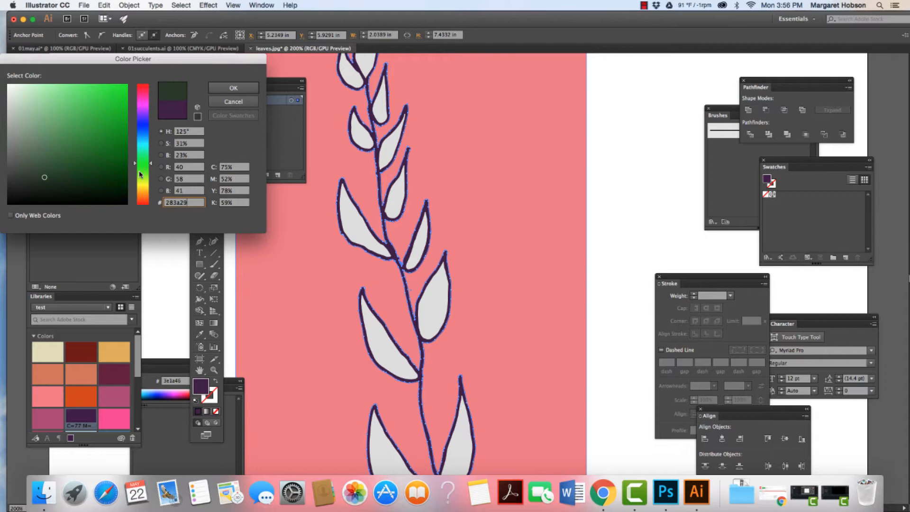
left_click(32, 185)
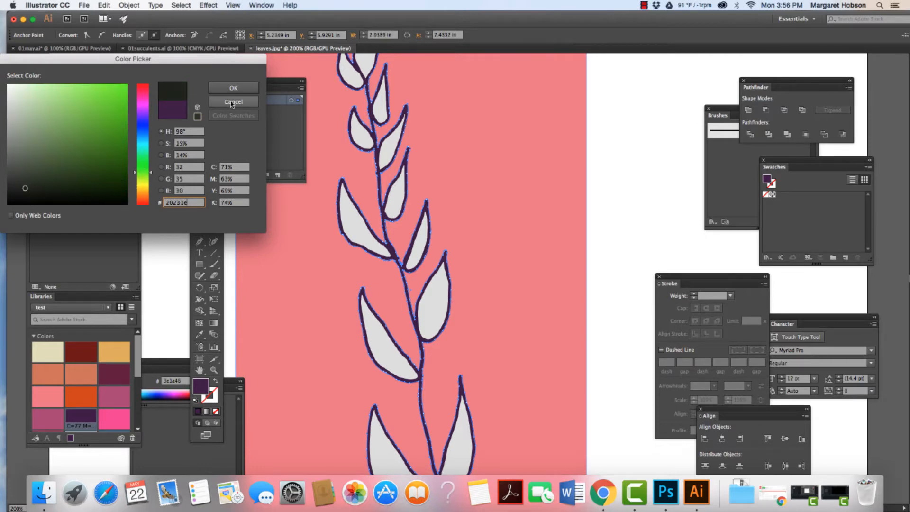
left_click(233, 101)
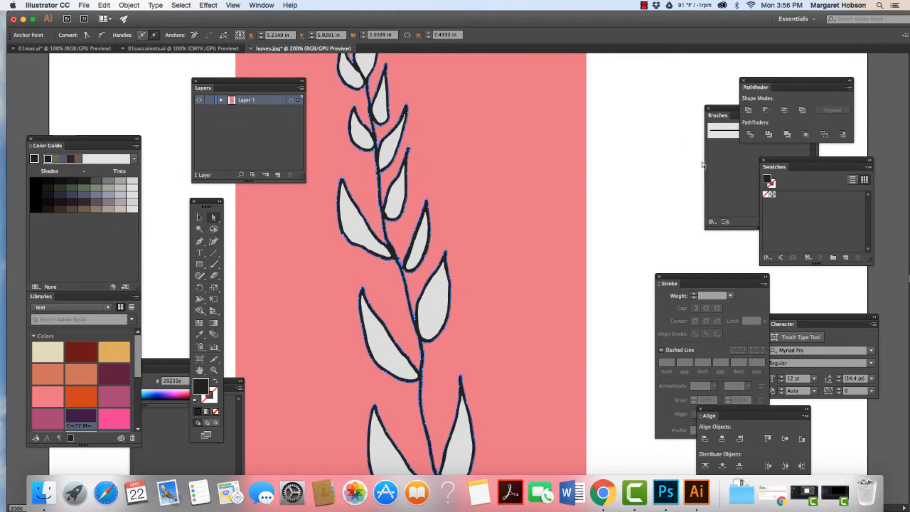
left_click(503, 288)
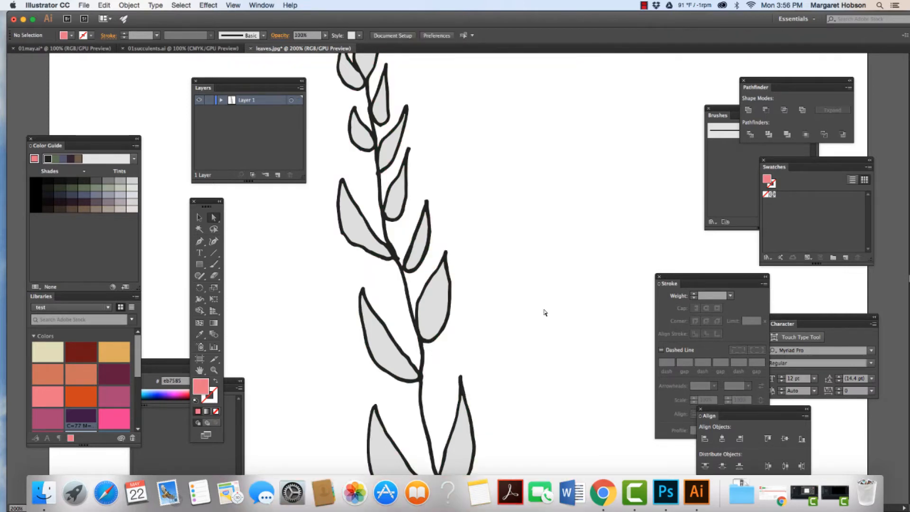
Step: Select all leaves sharing the grey fill and recolour them a soft sage green
left_click(433, 310)
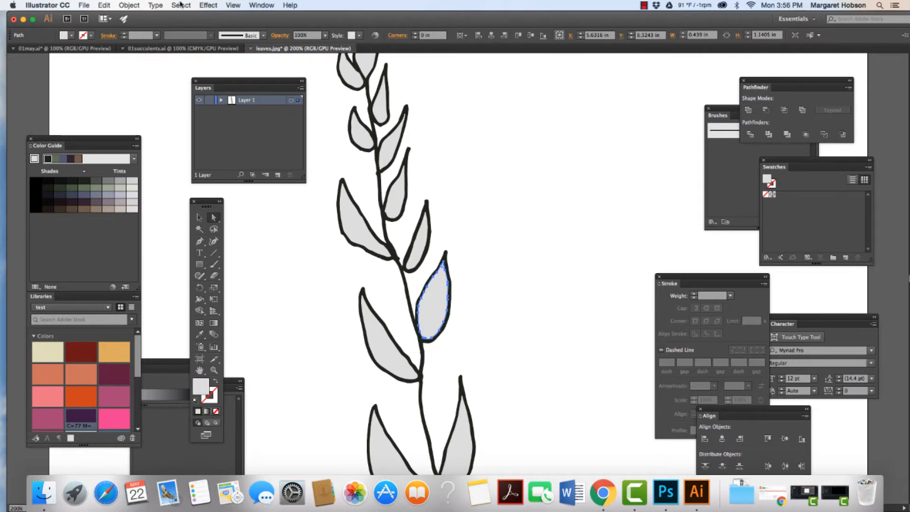
left_click(180, 4)
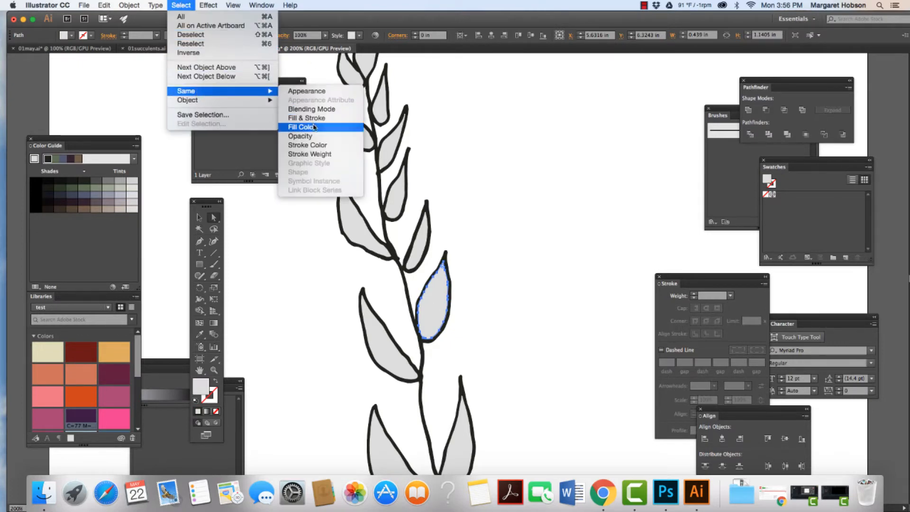
left_click(299, 127)
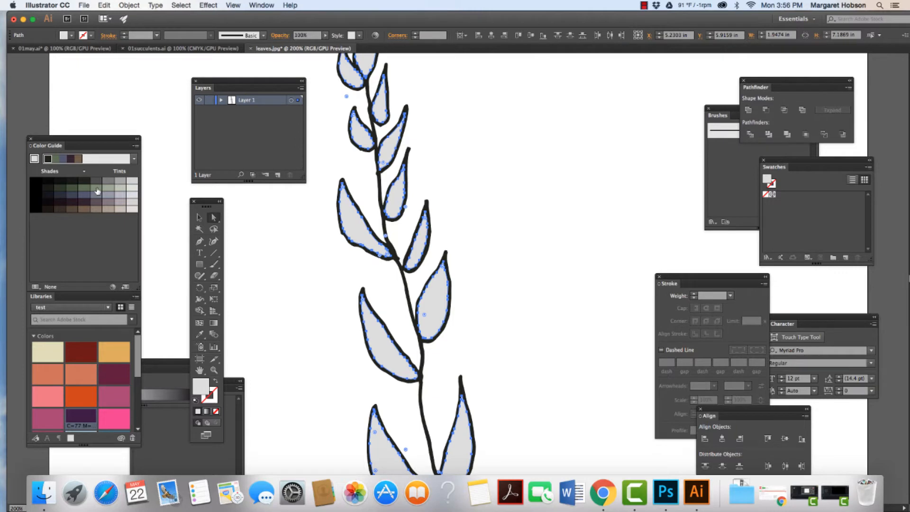
left_click(108, 189)
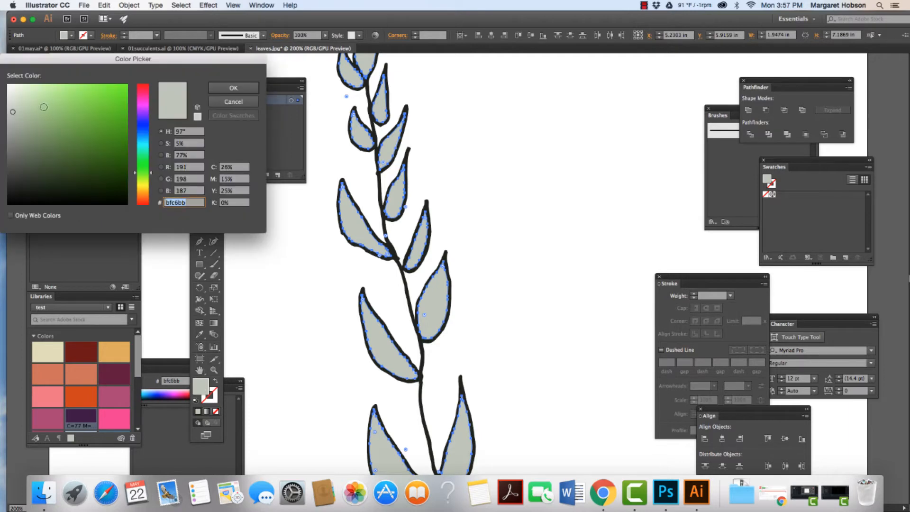
left_click(233, 87)
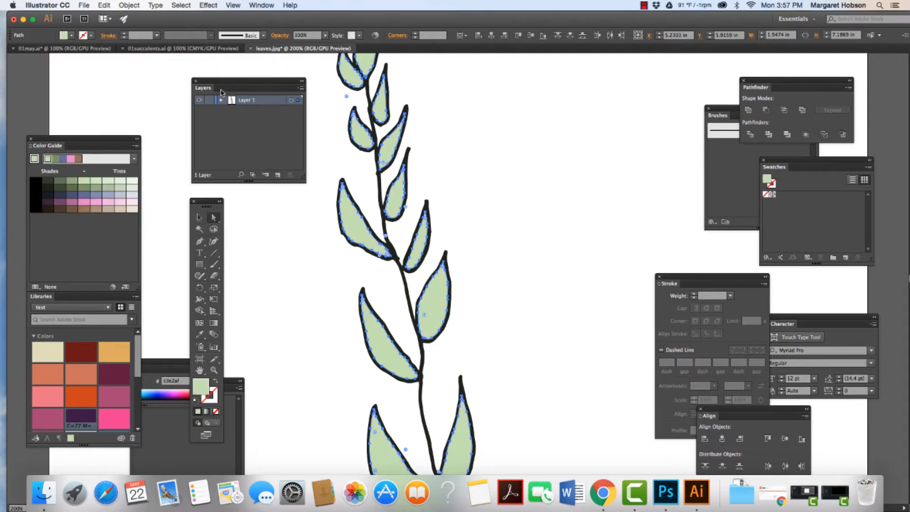
left_click(540, 196)
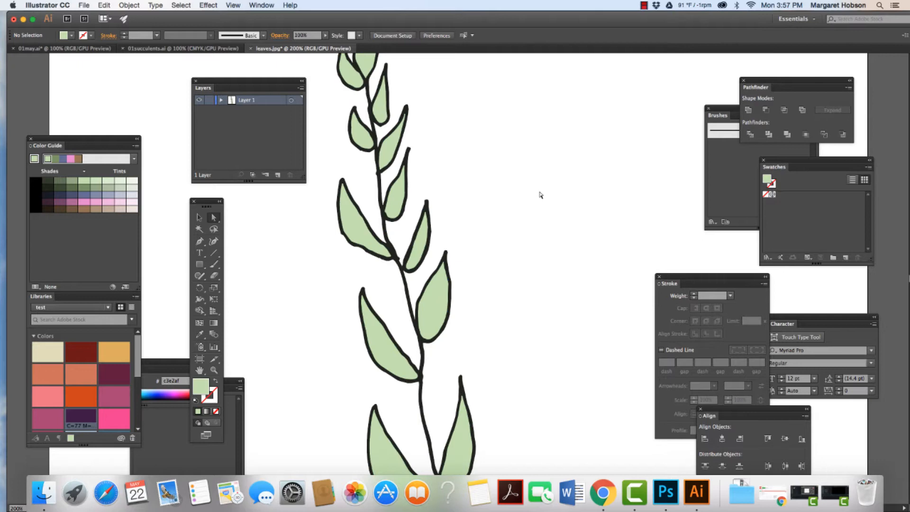
mouse_move(341, 254)
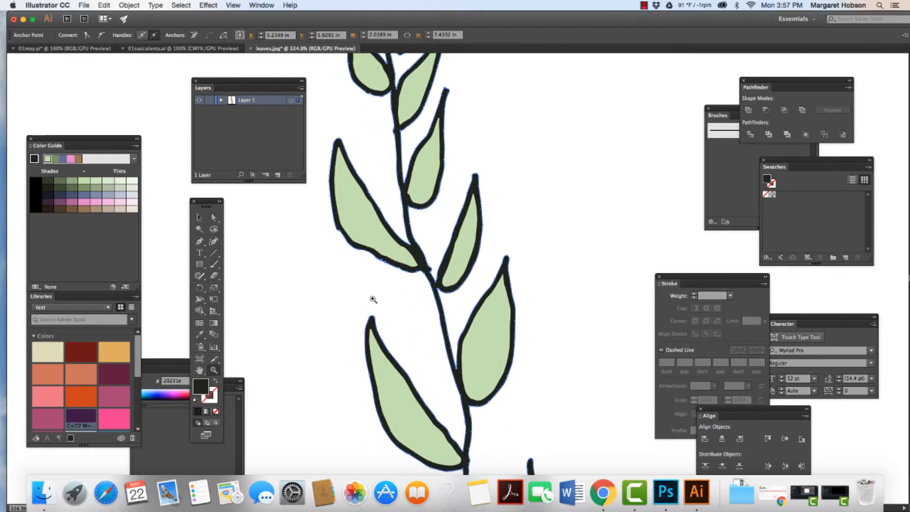
Step: Zoom in on the leaf outlines and joints to inspect them closely
left_click(374, 299)
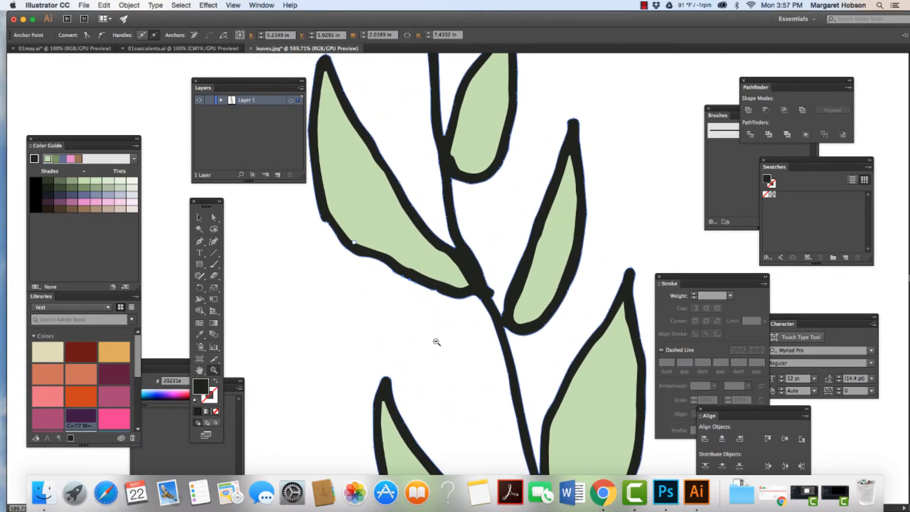
left_click(437, 342)
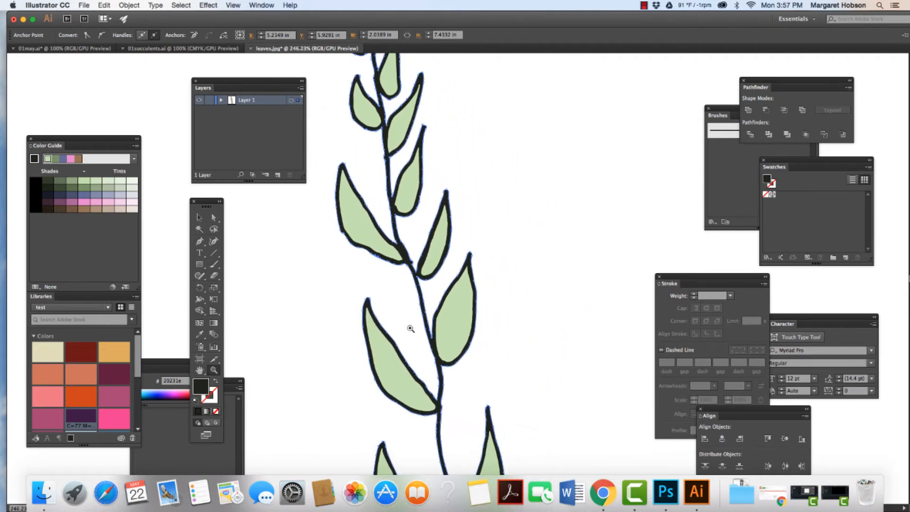
mouse_move(317, 251)
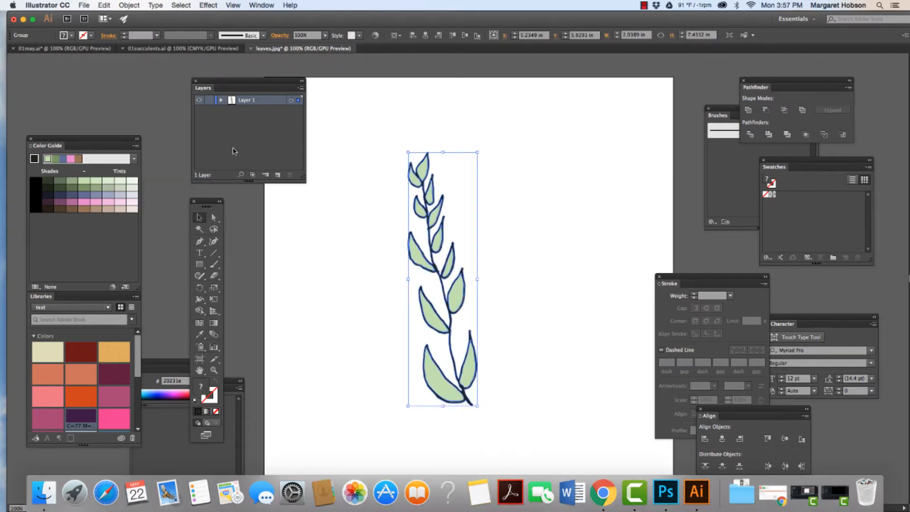
Step: Option-drag a duplicate of the grouped sprig to the right of the original
left_click(104, 5)
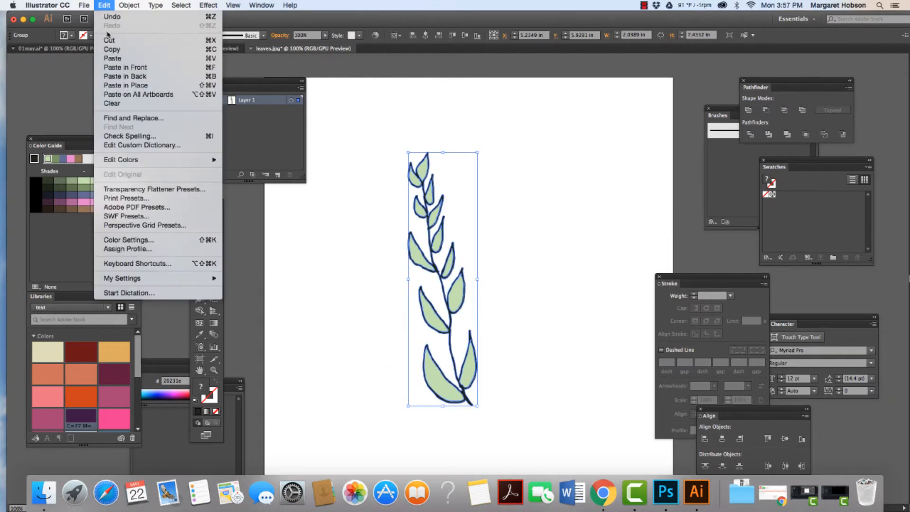
mouse_move(110, 40)
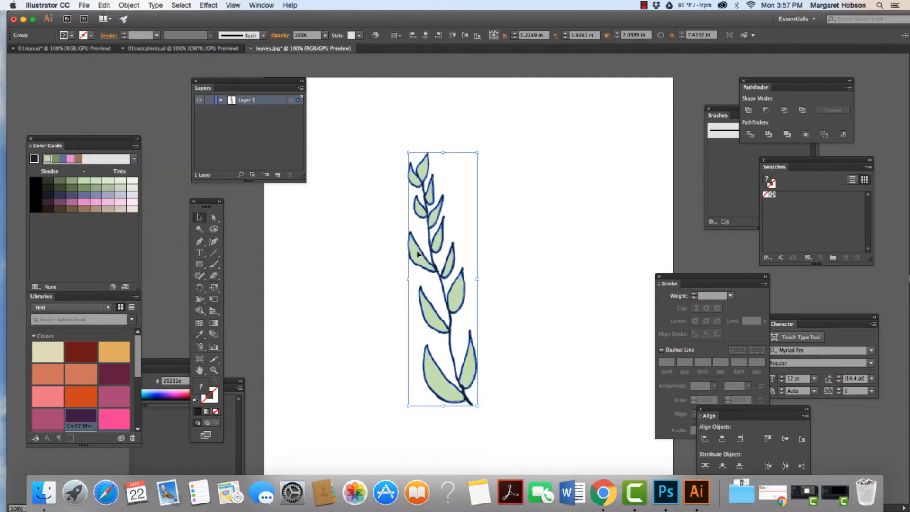
left_click_drag(443, 279, 555, 278)
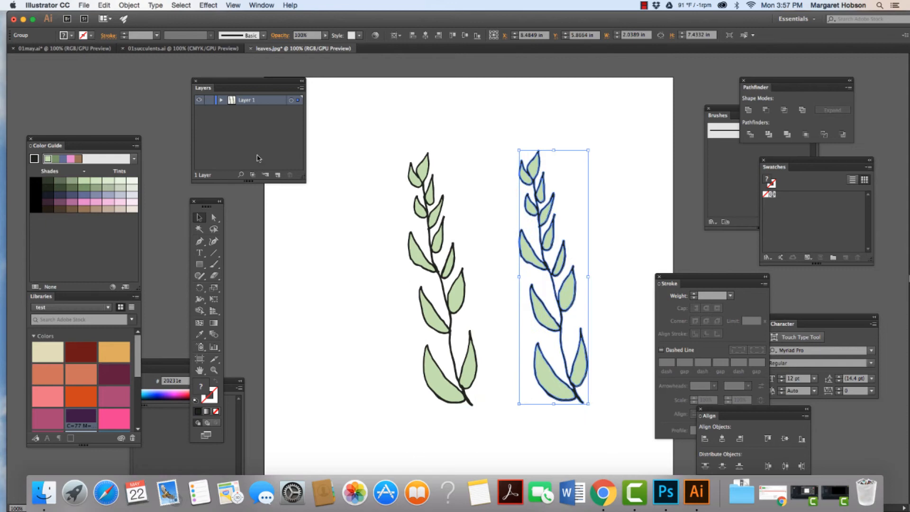
Step: Position the sprigs side by side and bring up Object > Path > Simplify for the copy
left_click_drag(553, 279, 443, 279)
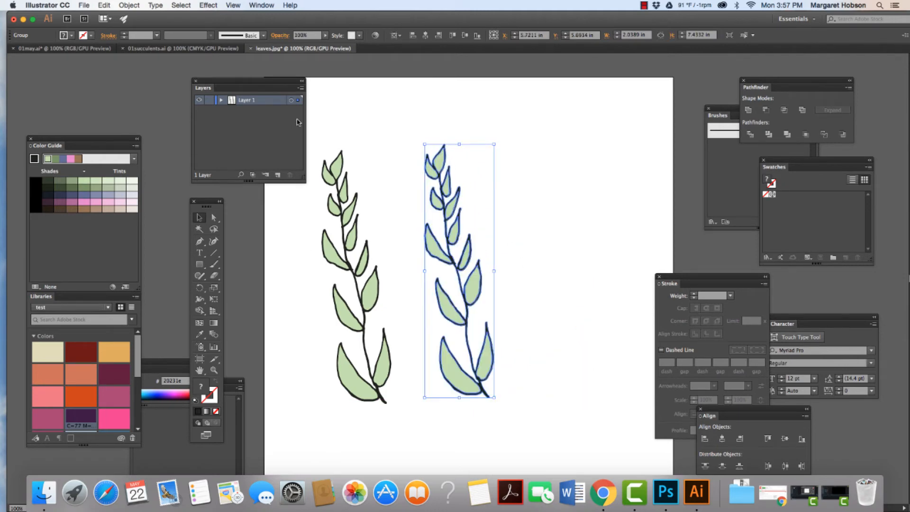
left_click(129, 5)
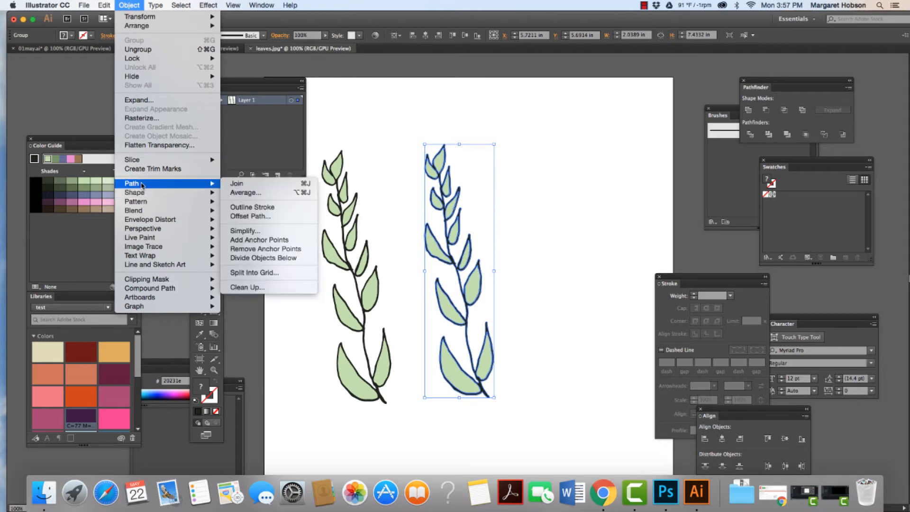
mouse_move(245, 231)
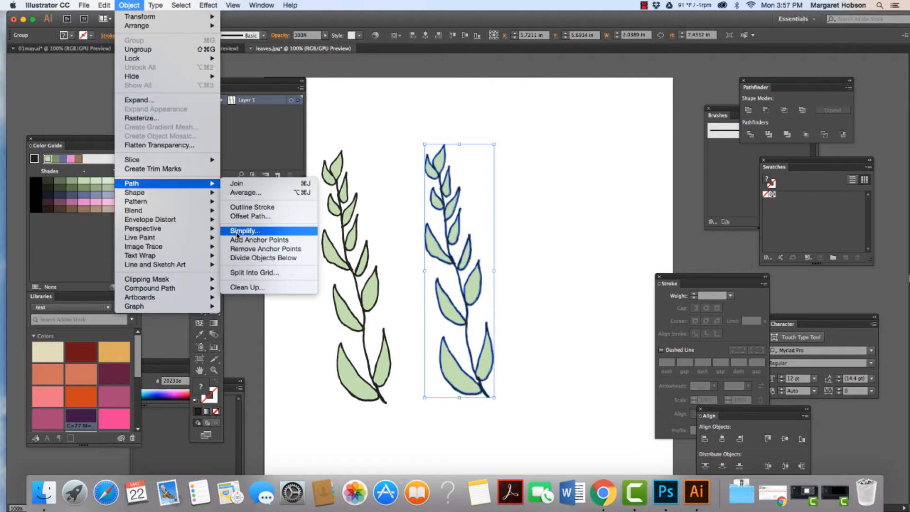
left_click(245, 231)
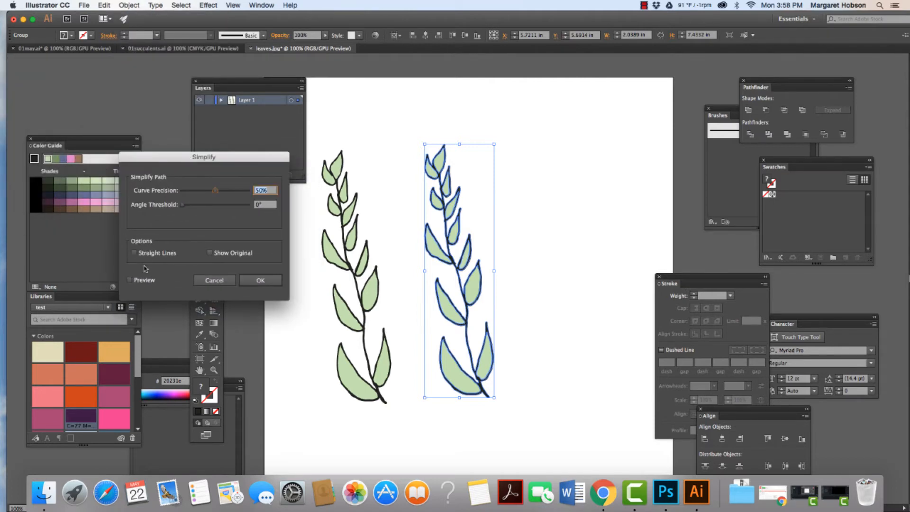
Step: Turn on Simplify preview and raise the Angle Threshold to 78°
left_click(130, 280)
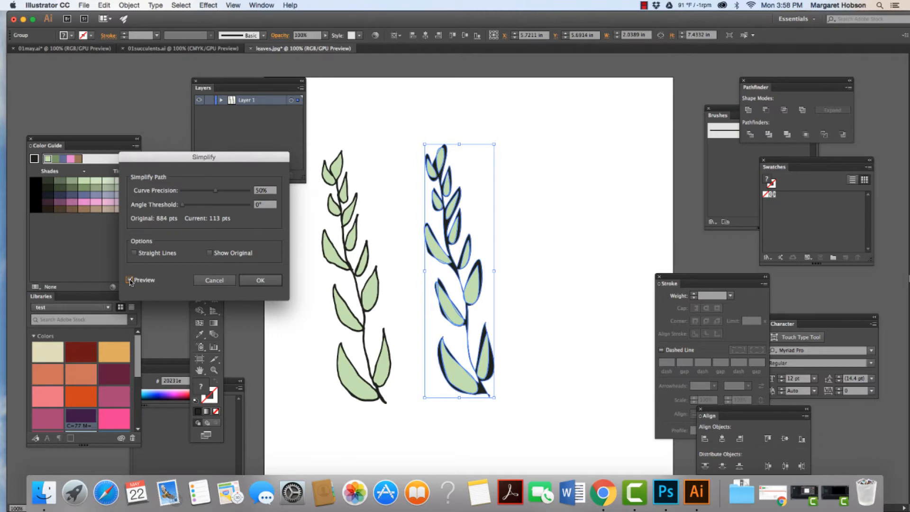
left_click(129, 279)
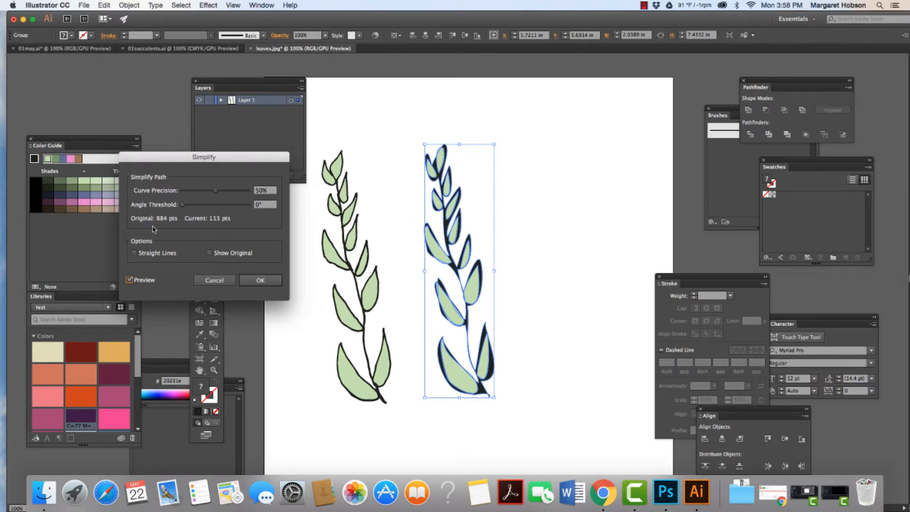
mouse_move(172, 228)
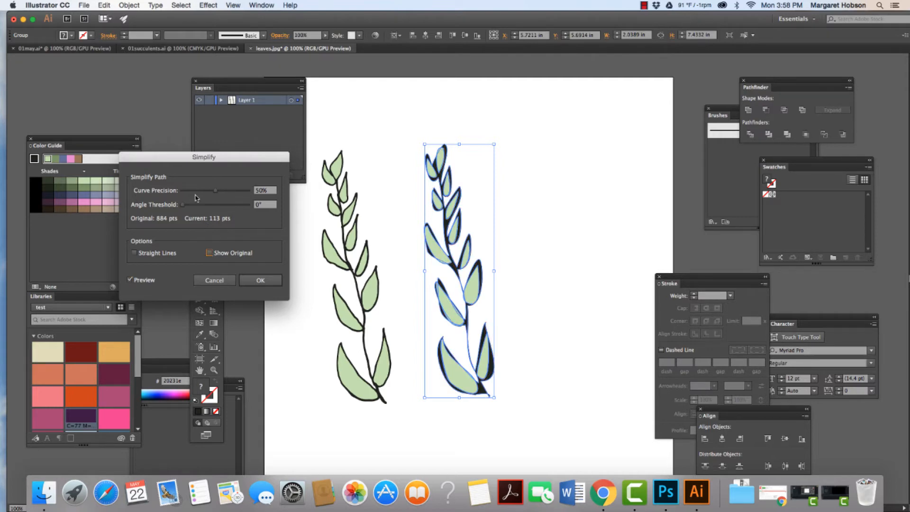
left_click_drag(181, 205, 191, 205)
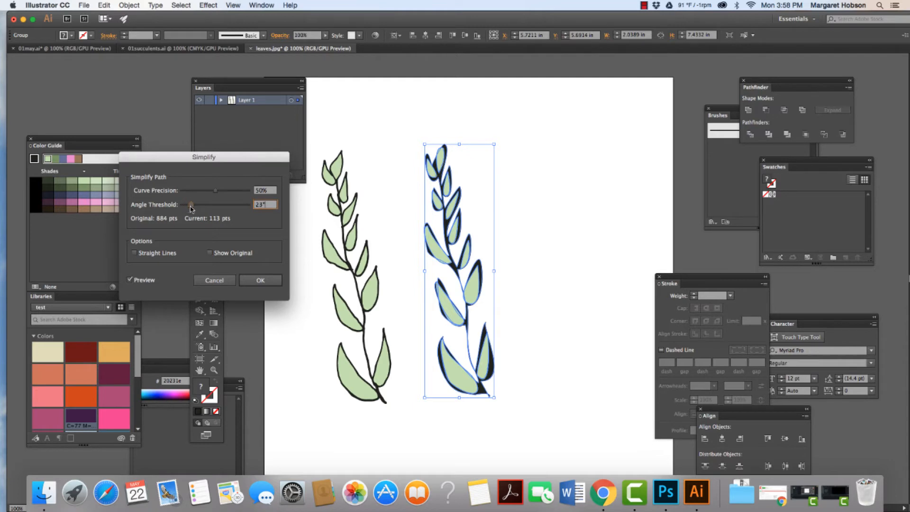
left_click_drag(192, 205, 203, 204)
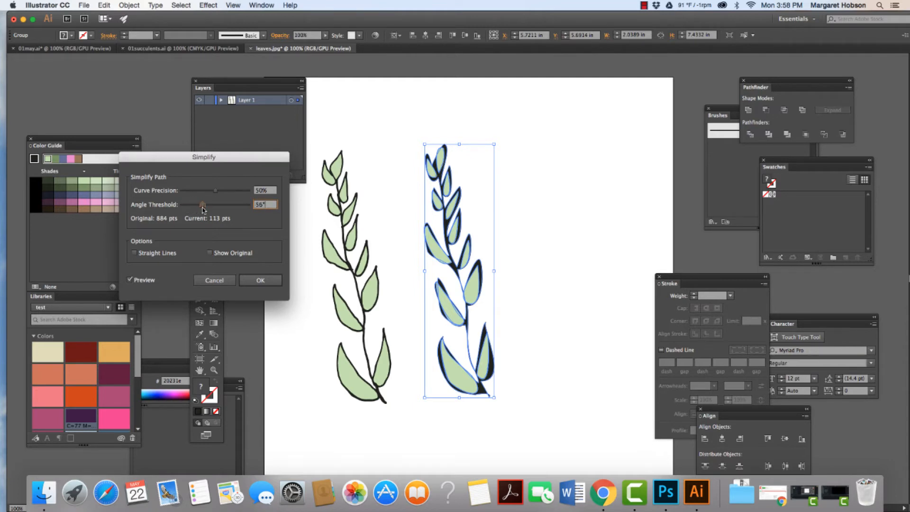
left_click_drag(203, 205, 211, 205)
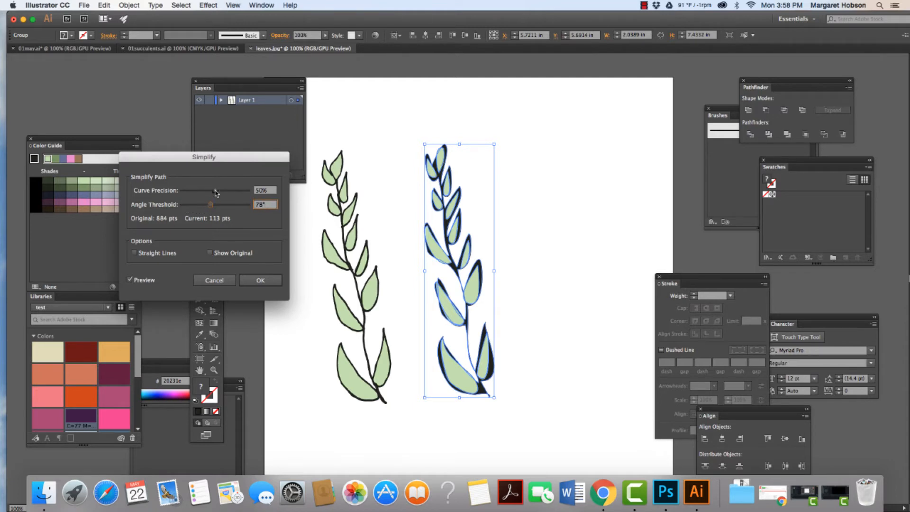
Step: Raise Curve Precision to 76% and apply the simplification to the copied sprig
left_click_drag(216, 191, 228, 190)
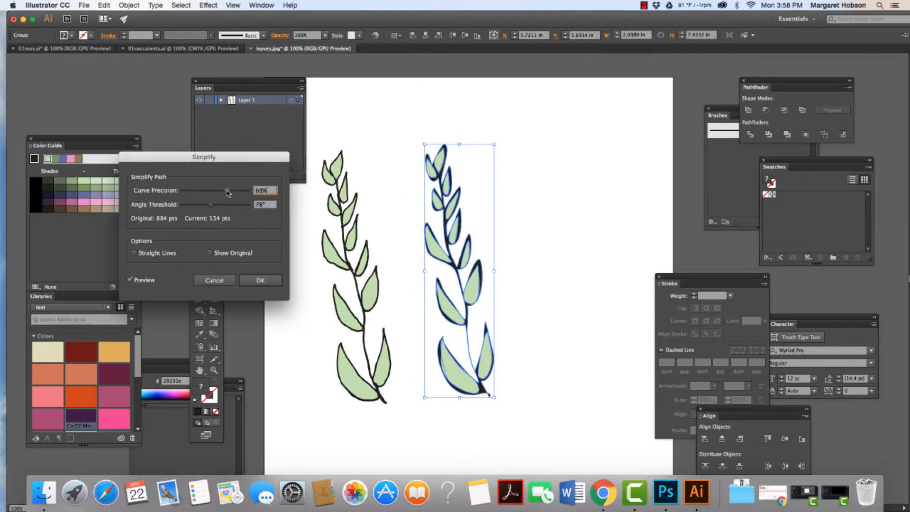
left_click_drag(227, 191, 230, 190)
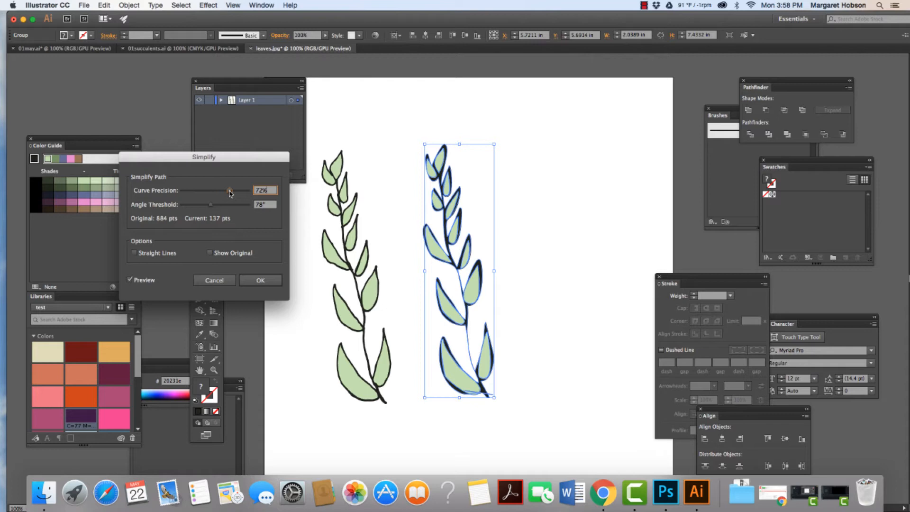
left_click_drag(229, 190, 232, 191)
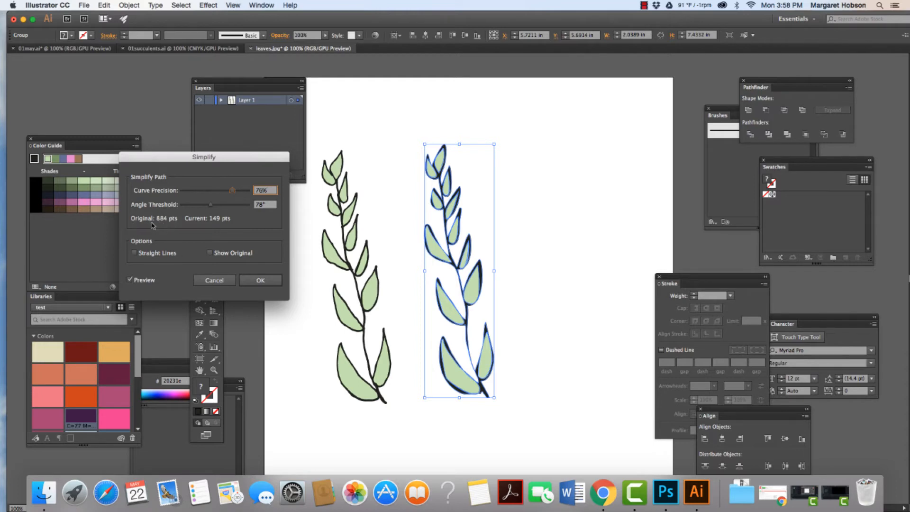
mouse_move(395, 224)
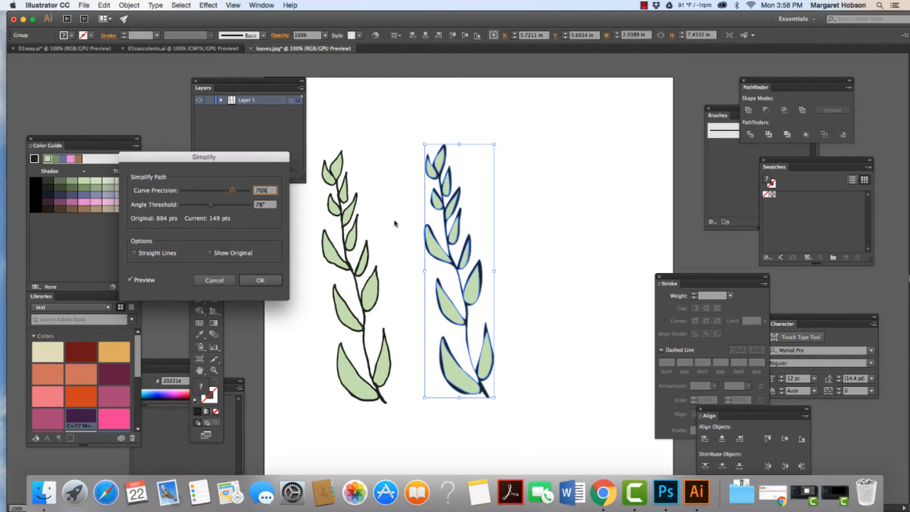
left_click(260, 280)
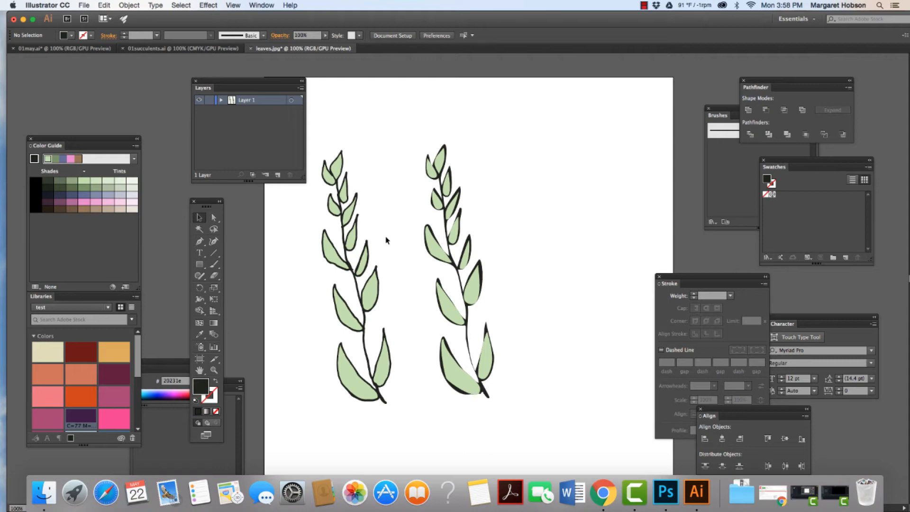
Step: Option-drag the second sprig rightward to make a third copy and pick a point on it
left_click(459, 276)
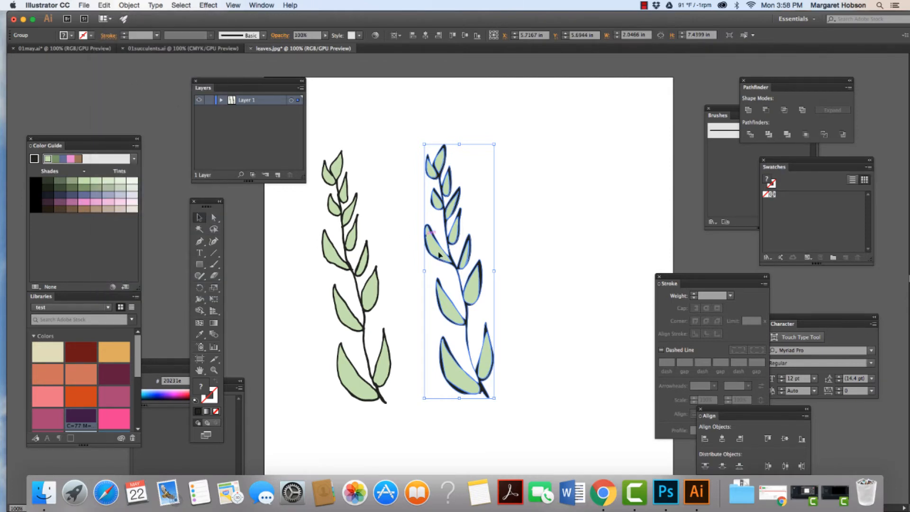
left_click_drag(459, 267, 561, 268)
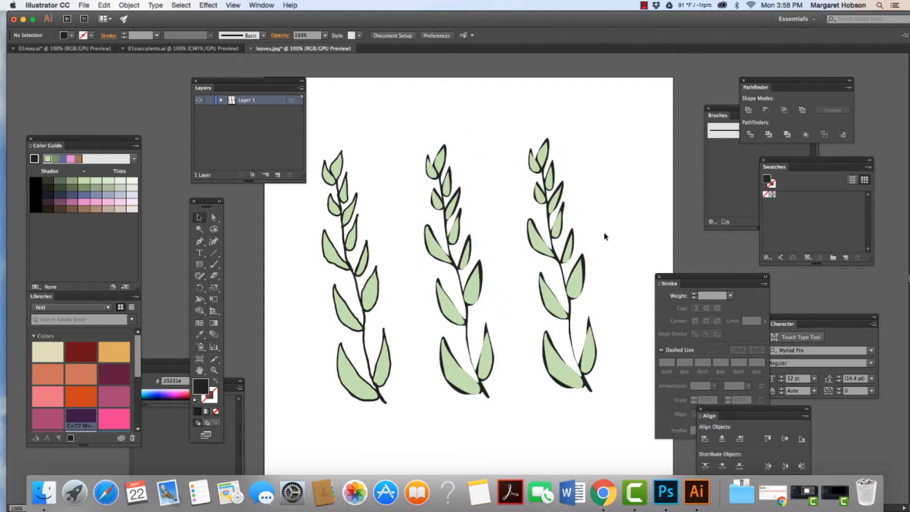
mouse_move(603, 199)
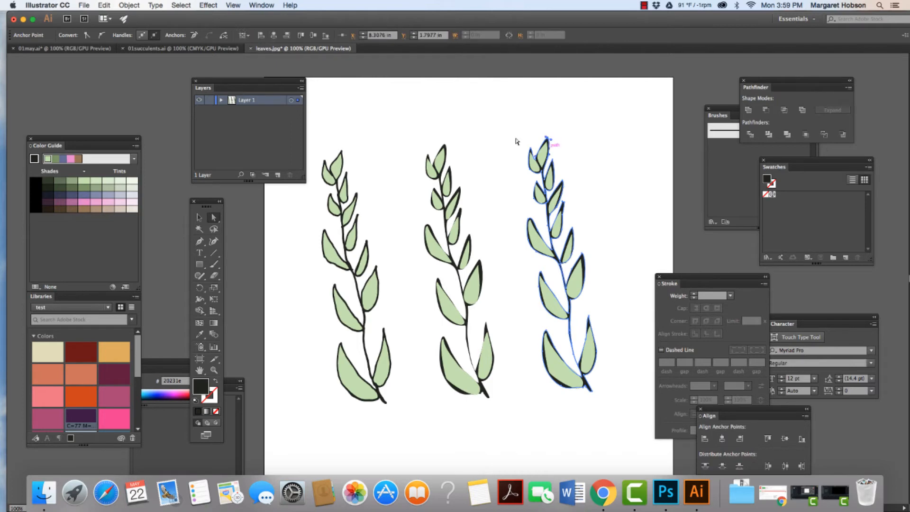
left_click(180, 4)
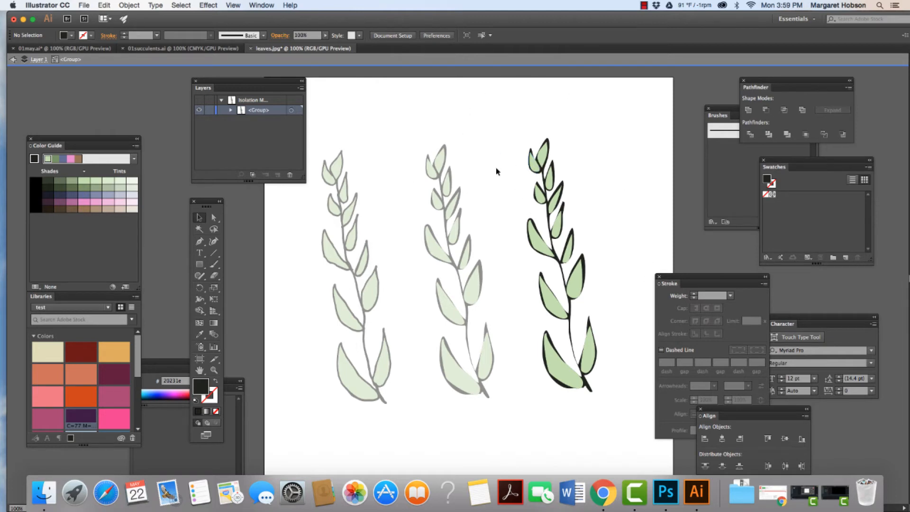
mouse_move(518, 163)
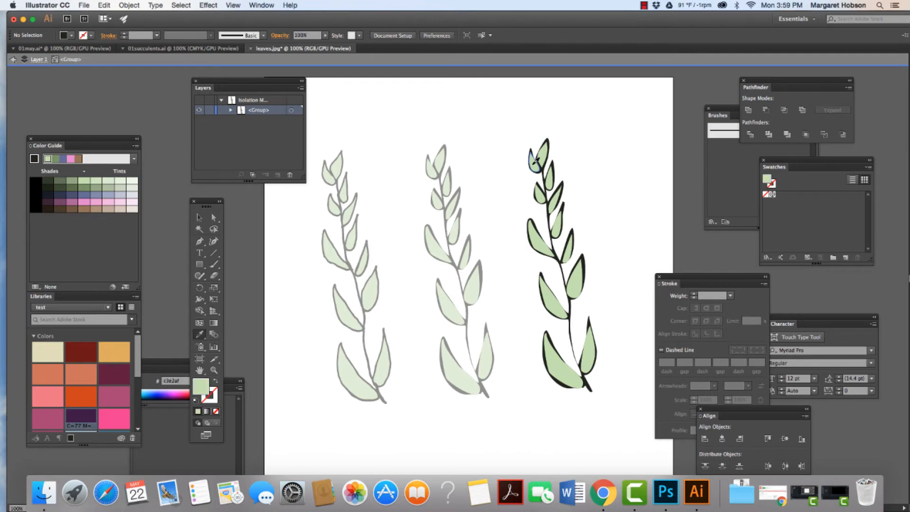
Step: Fill all paths of the third sprig black with no stroke and reselect it
left_click(181, 4)
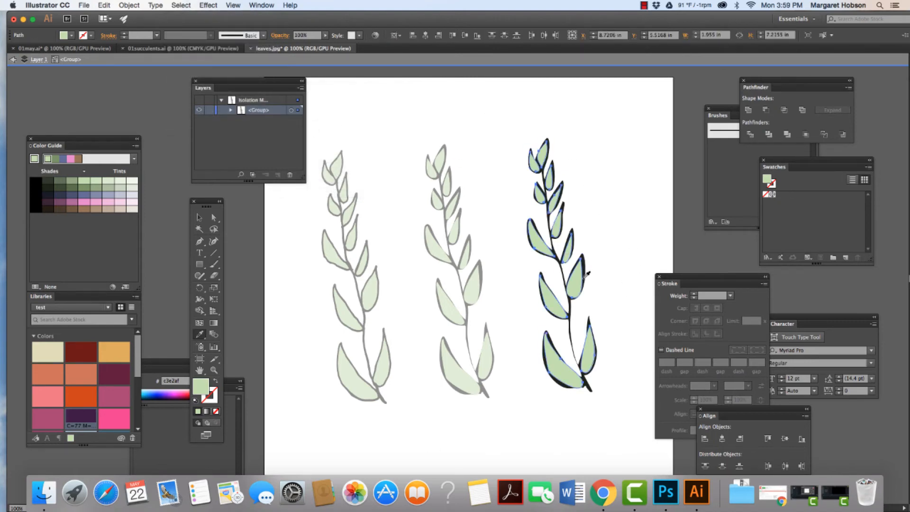
mouse_move(200, 335)
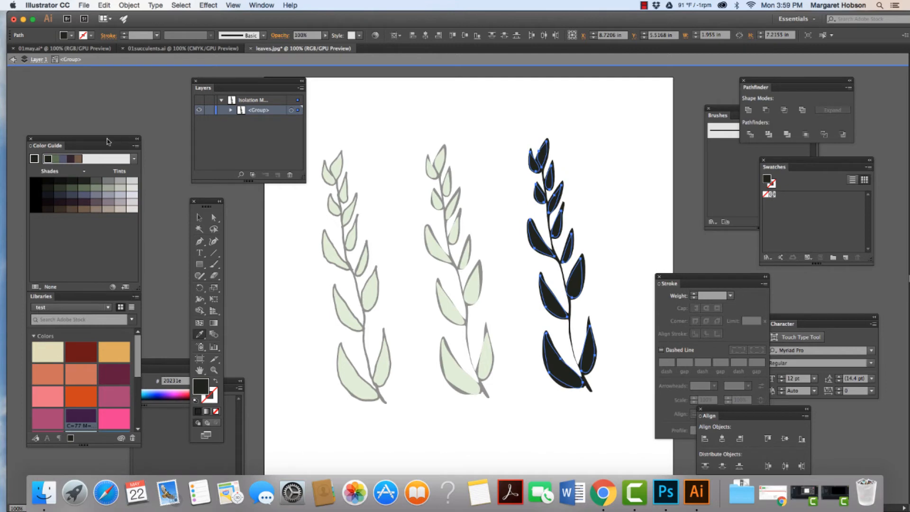
left_click(527, 112)
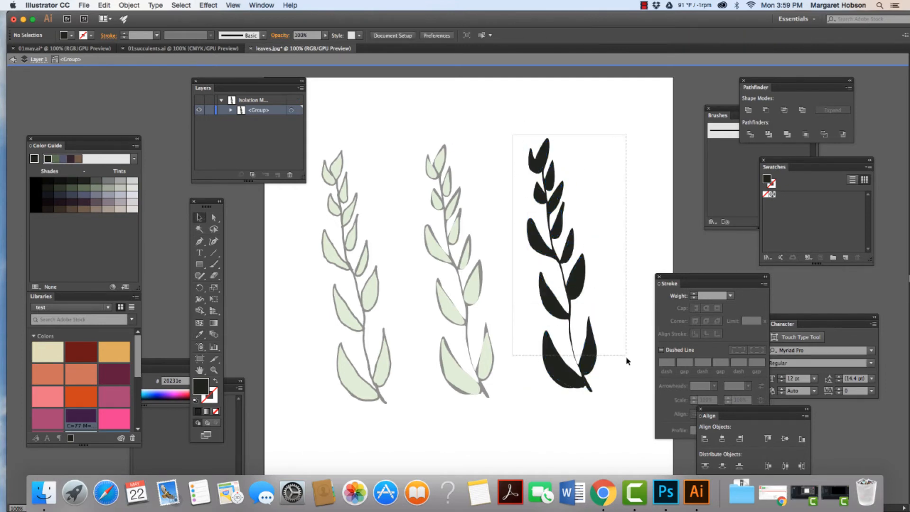
left_click(560, 271)
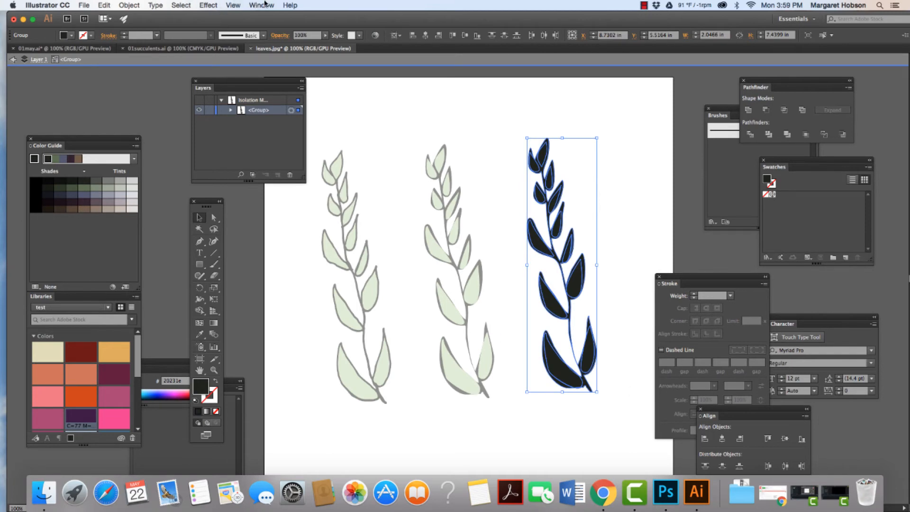
Step: Unite the black sprig's leaves and stem with Pathfinder and reselect the merged silhouette
left_click(261, 4)
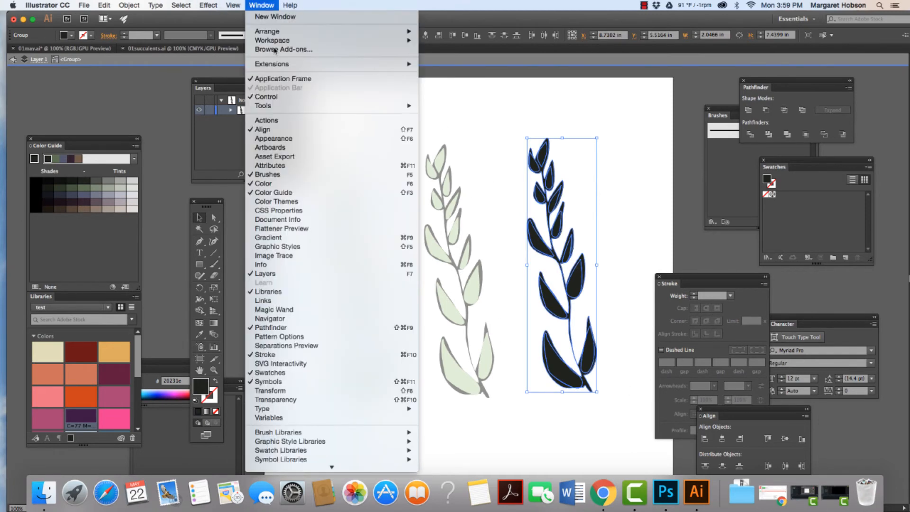
mouse_move(282, 339)
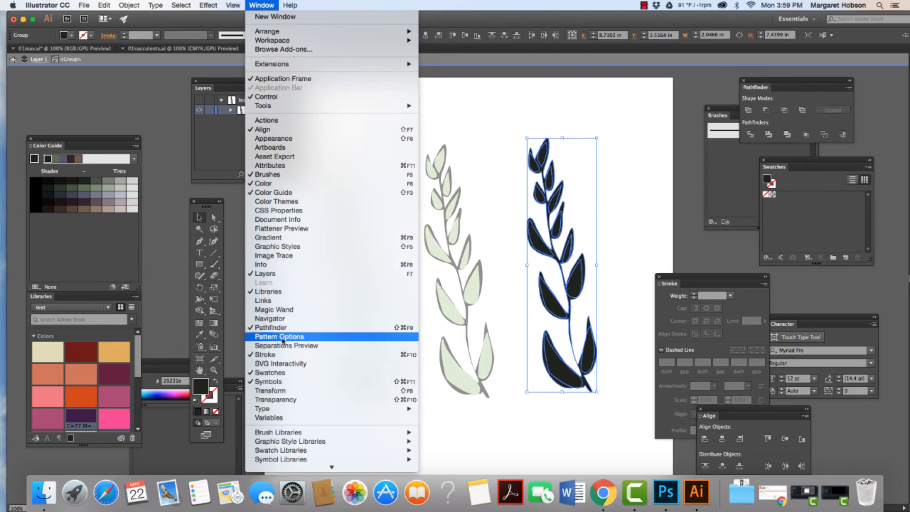
mouse_move(738, 167)
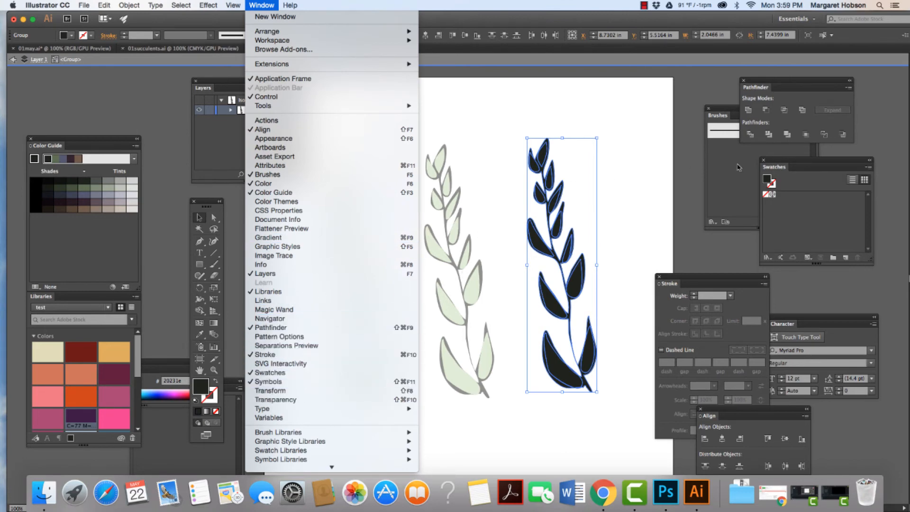
mouse_move(763, 109)
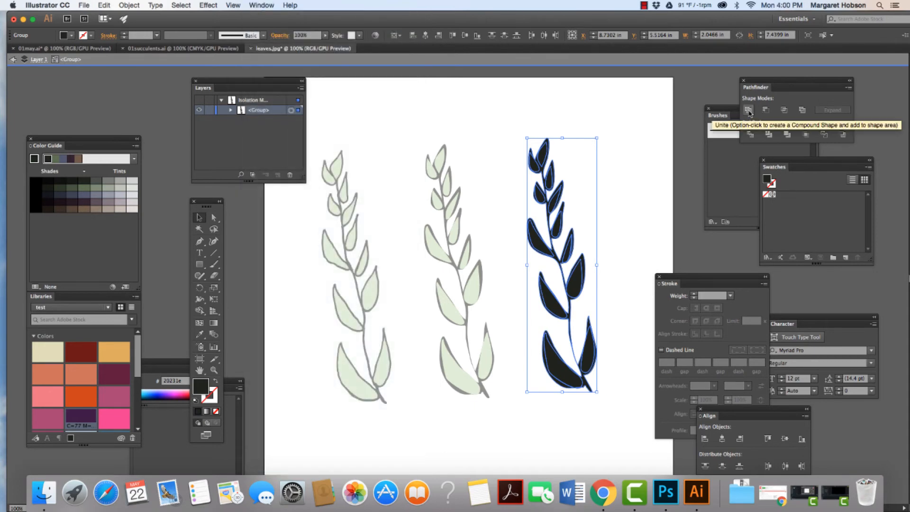
left_click(748, 110)
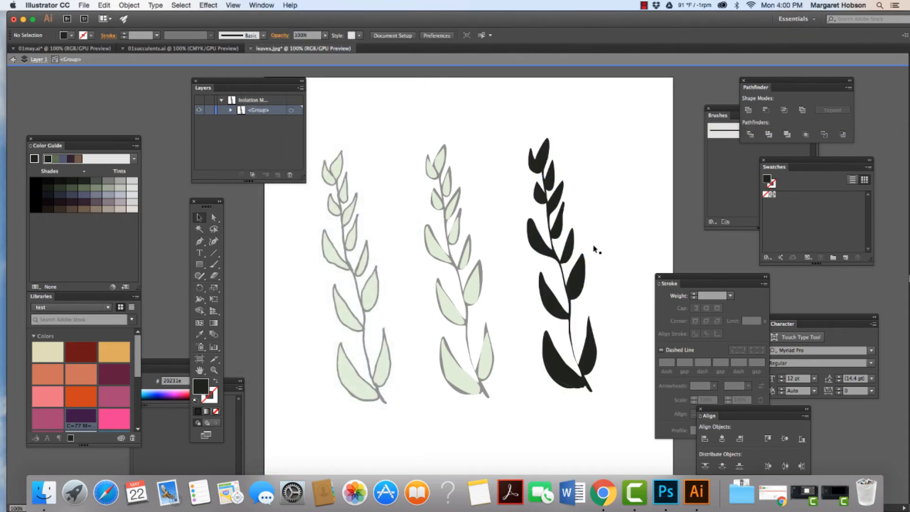
left_click(560, 245)
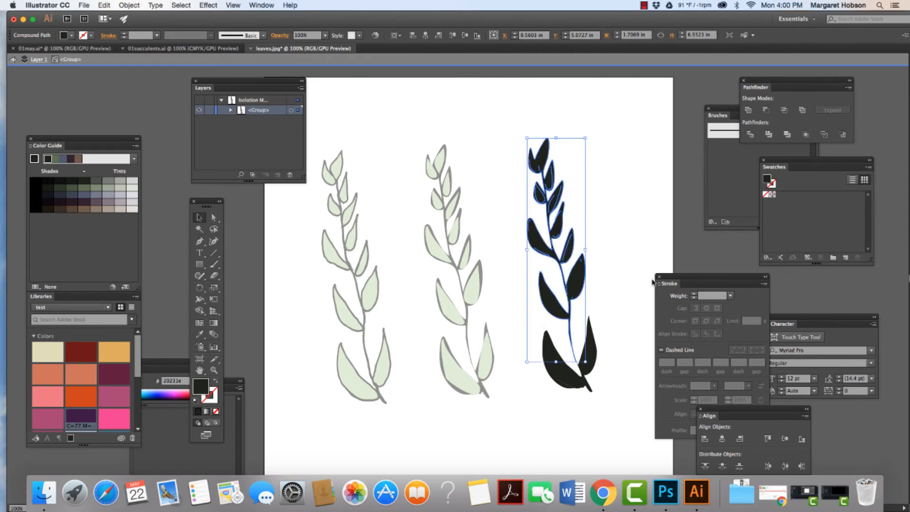
left_click(513, 113)
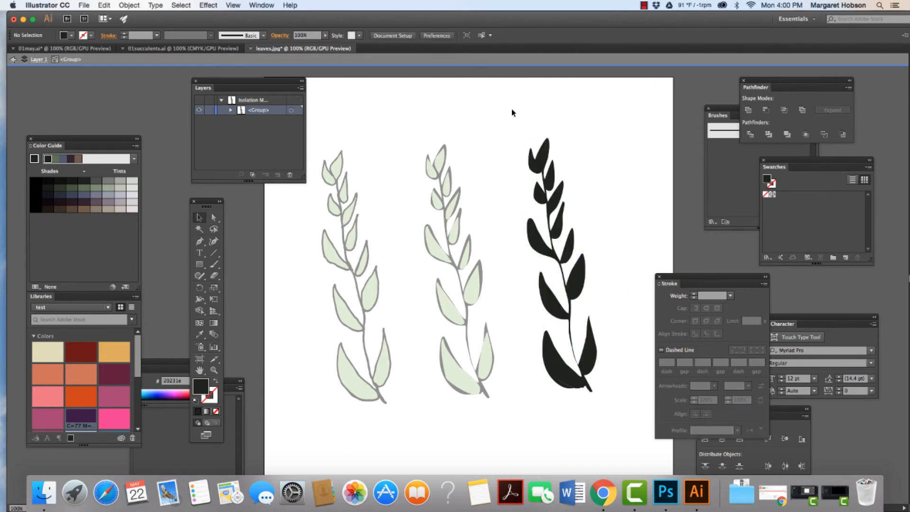
left_click(559, 268)
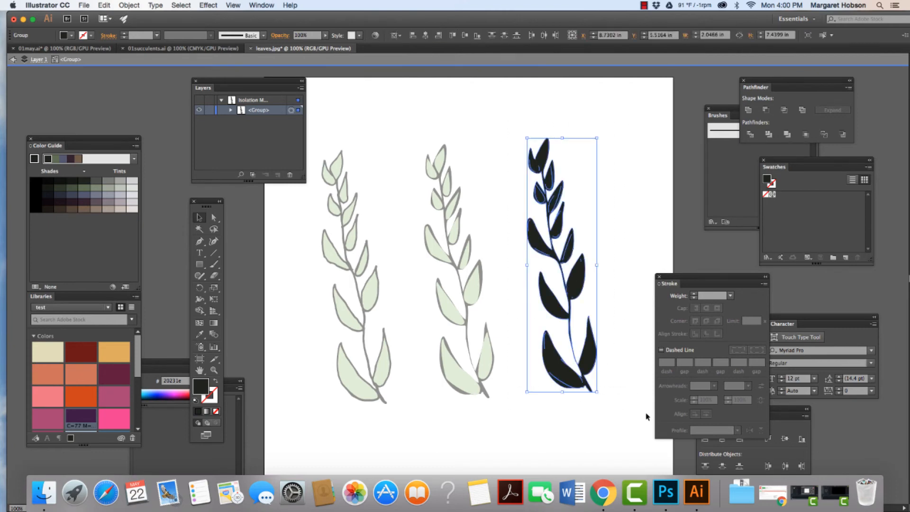
mouse_move(209, 257)
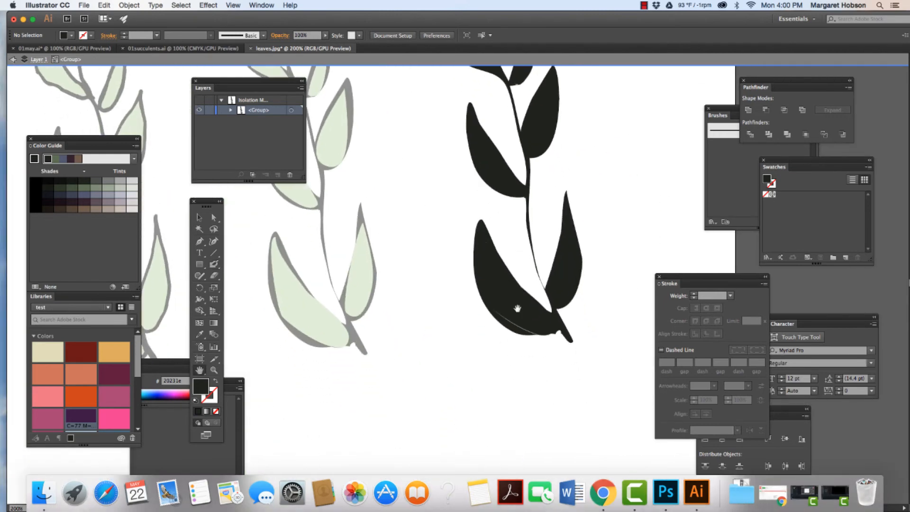
Step: Zoom to the silhouette's lower leaves and set up a 1-pt dark stroke, no fill, for redrawing
left_click(517, 306)
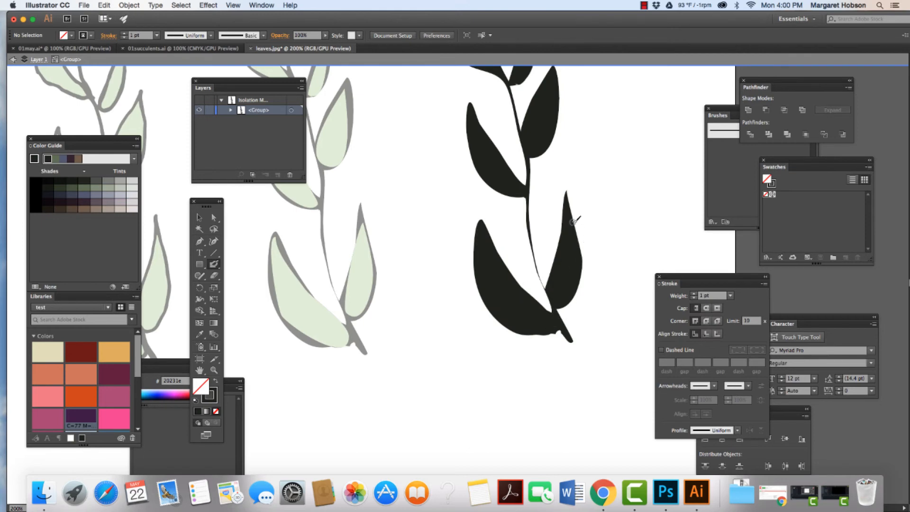
mouse_move(538, 259)
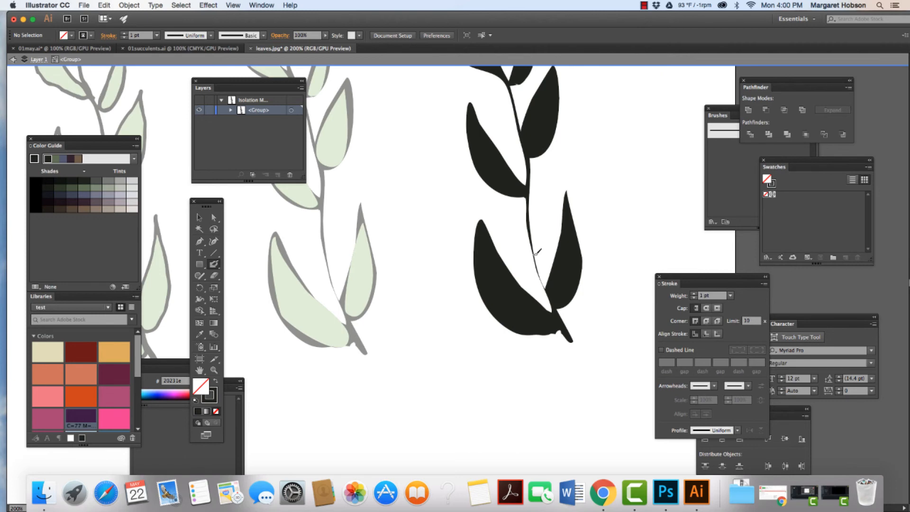
mouse_move(542, 270)
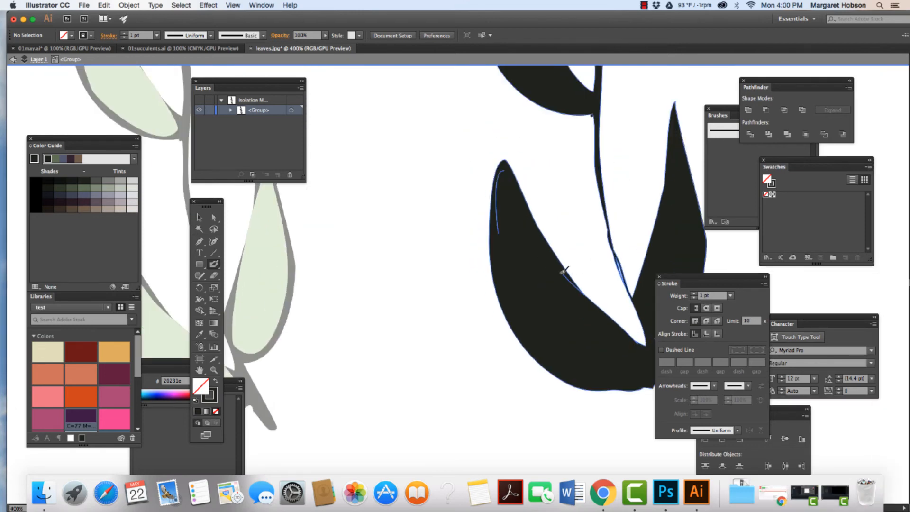
mouse_move(569, 273)
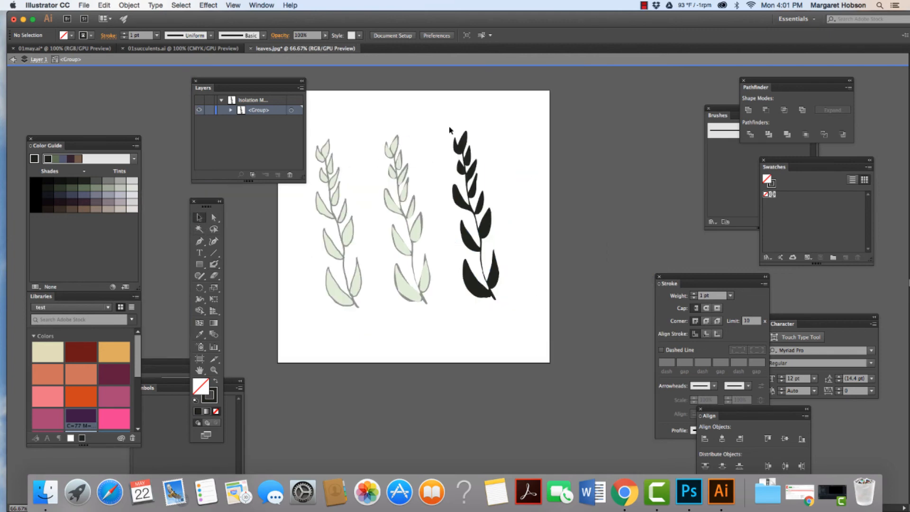
left_click(472, 222)
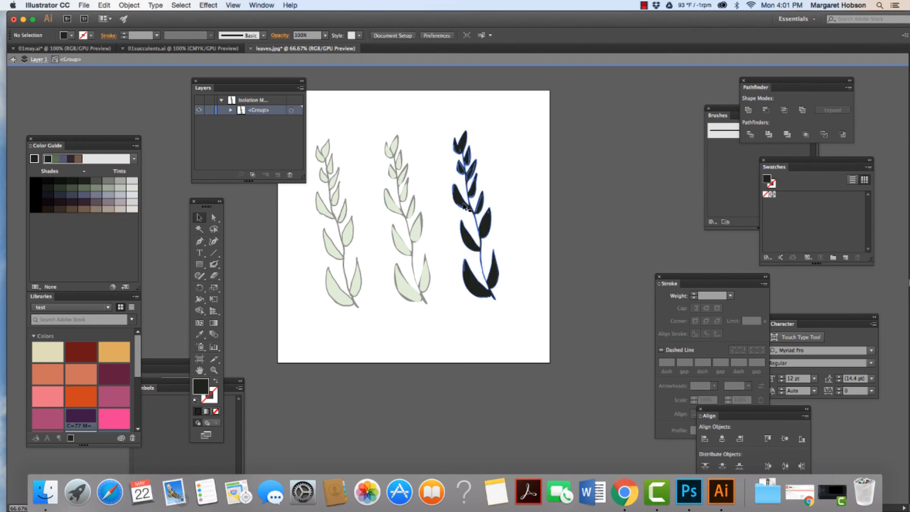
left_click(467, 207)
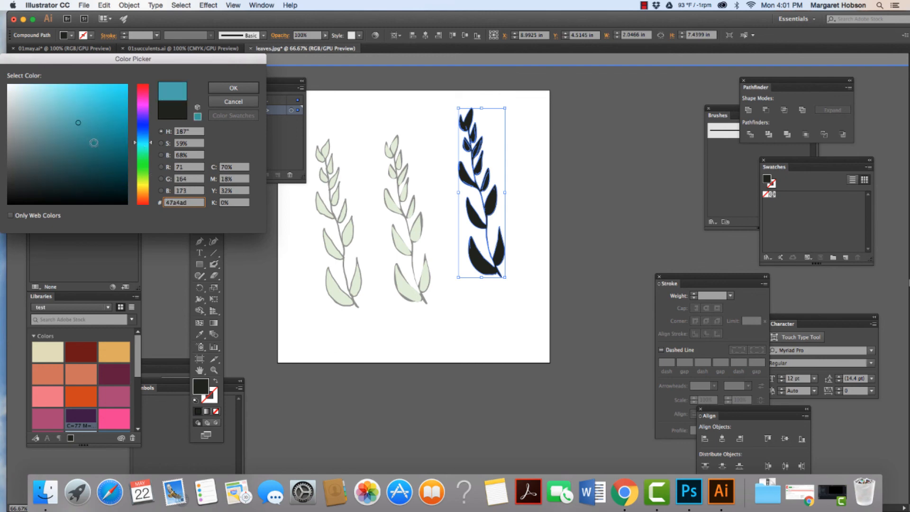
Step: Apply fill colour 47a4ad to the silhouette sprig and exit isolation mode
left_click(234, 87)
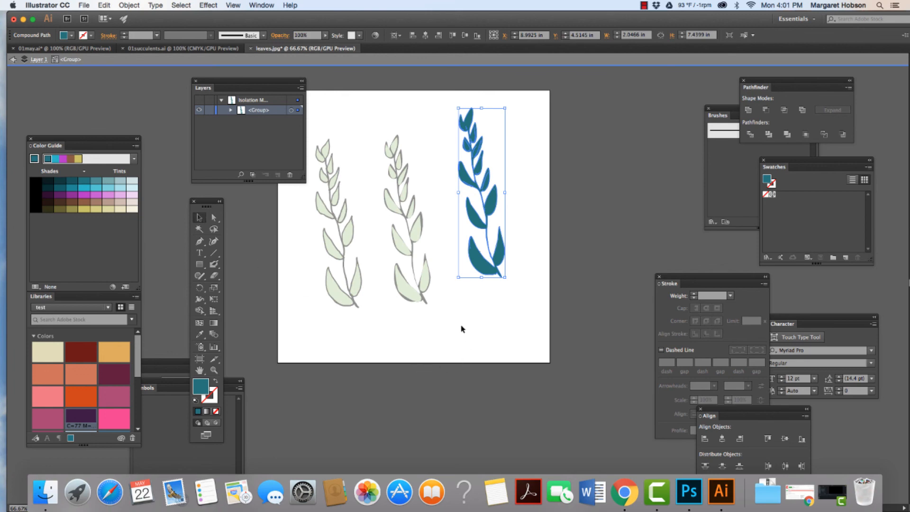
left_click(463, 328)
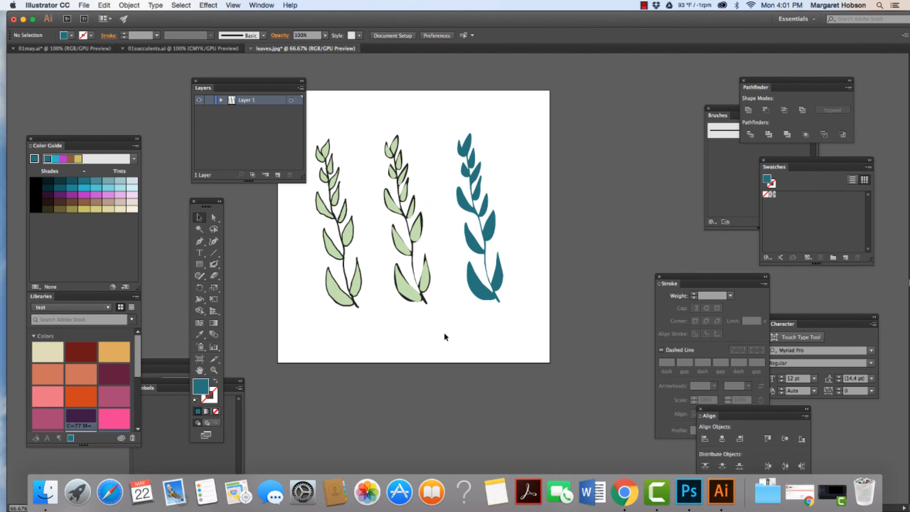
mouse_move(488, 345)
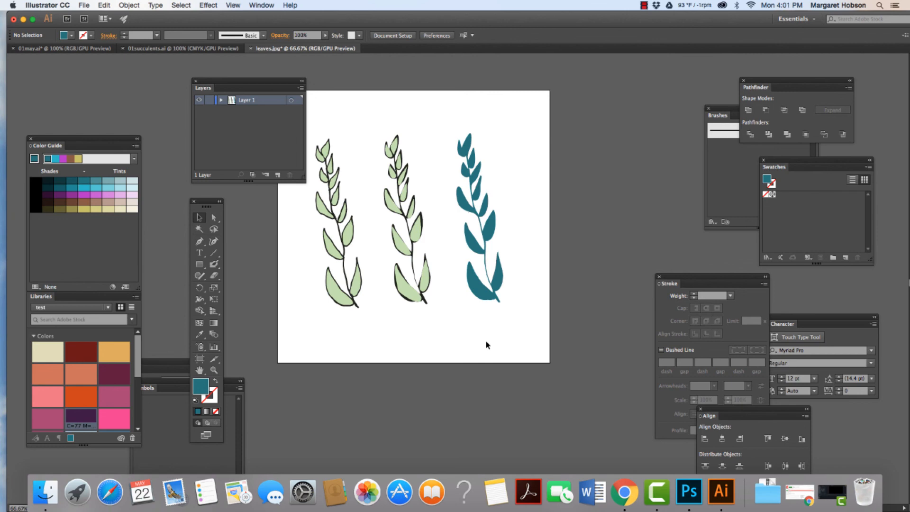
mouse_move(503, 265)
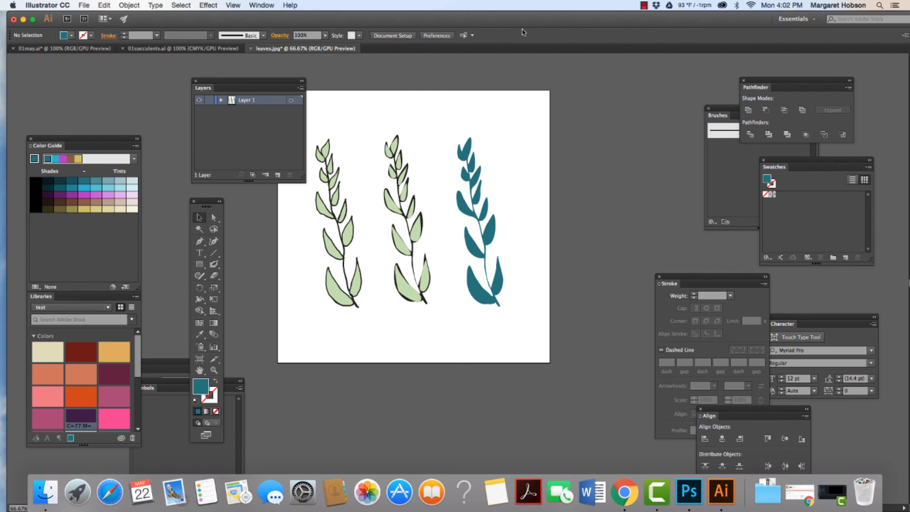
Step: Leave isolation so the two green sprigs show at full colour beside the teal silhouette
left_click(664, 4)
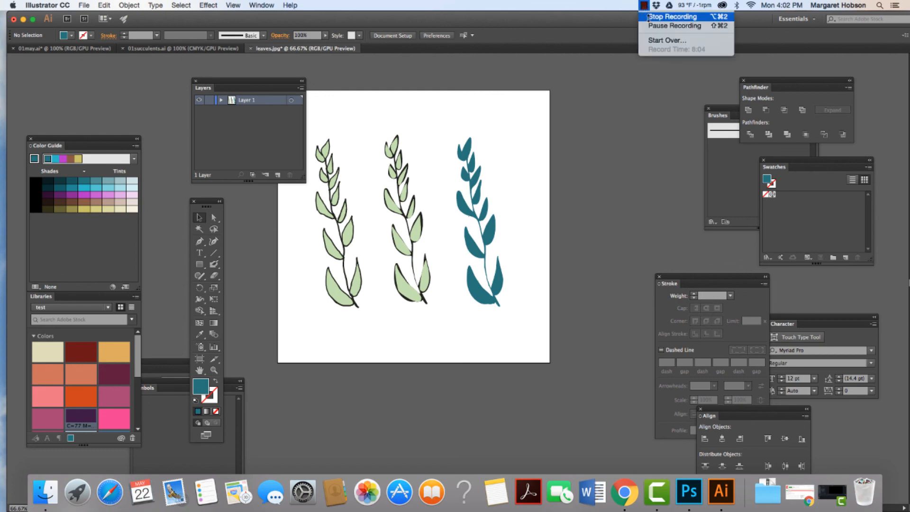